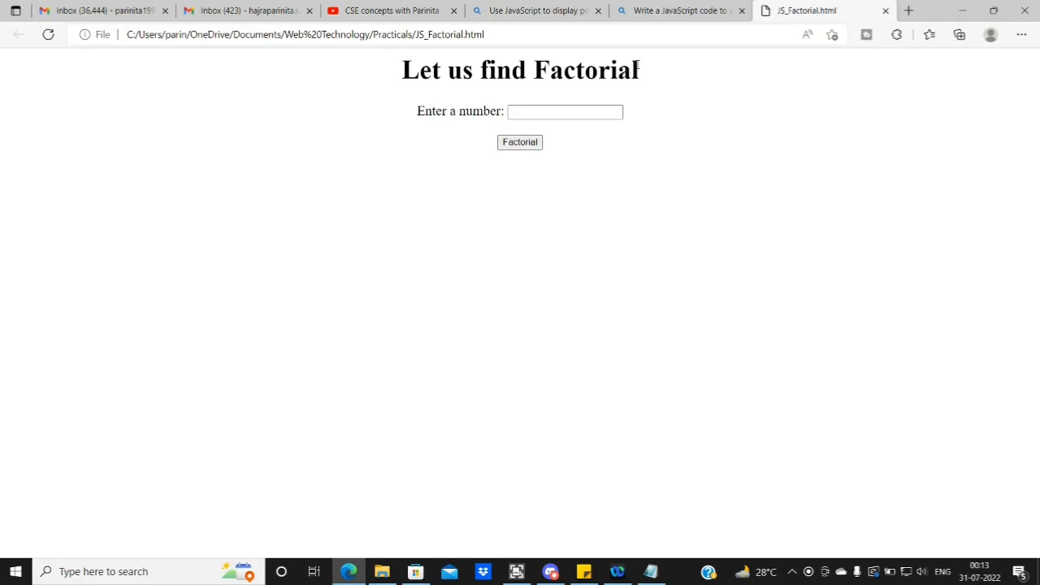
- Focus the page's number entry box, then switch over to the source in Notepad
{"action": "left_click", "coordinate": [565, 111]}
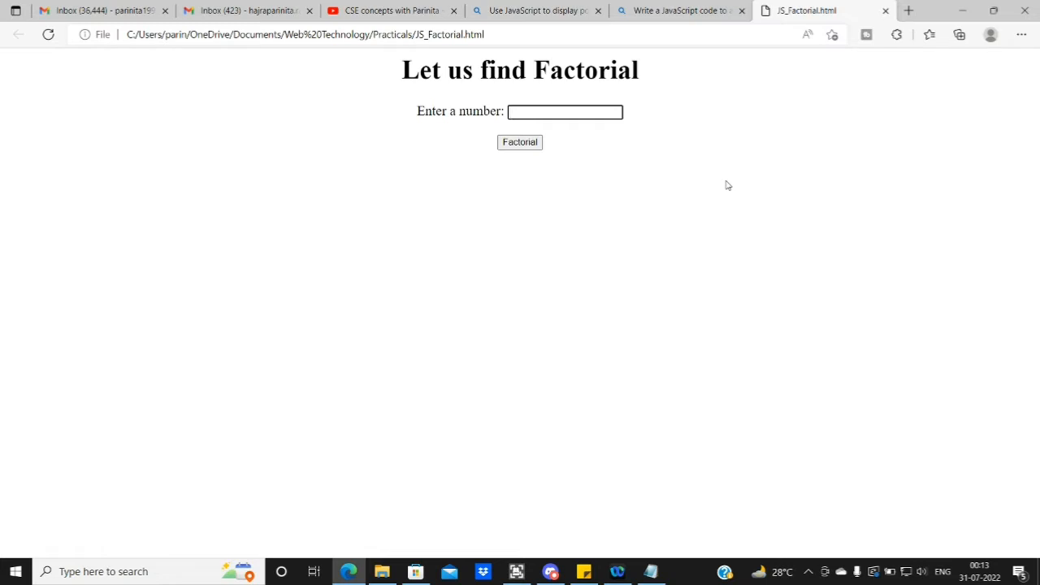
{"action": "left_click", "coordinate": [565, 111]}
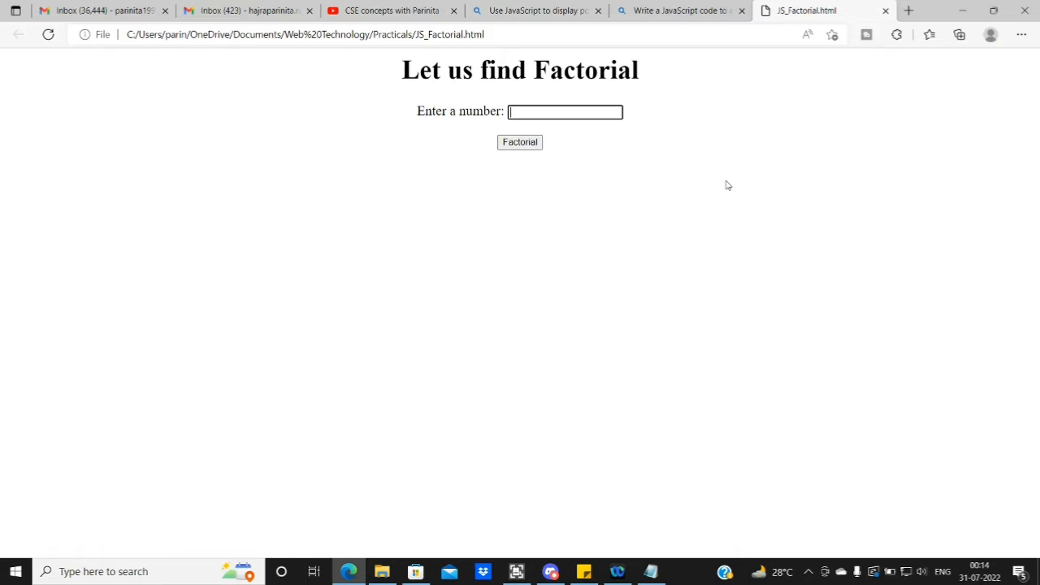
{"action": "mouse_move", "coordinate": [406, 371]}
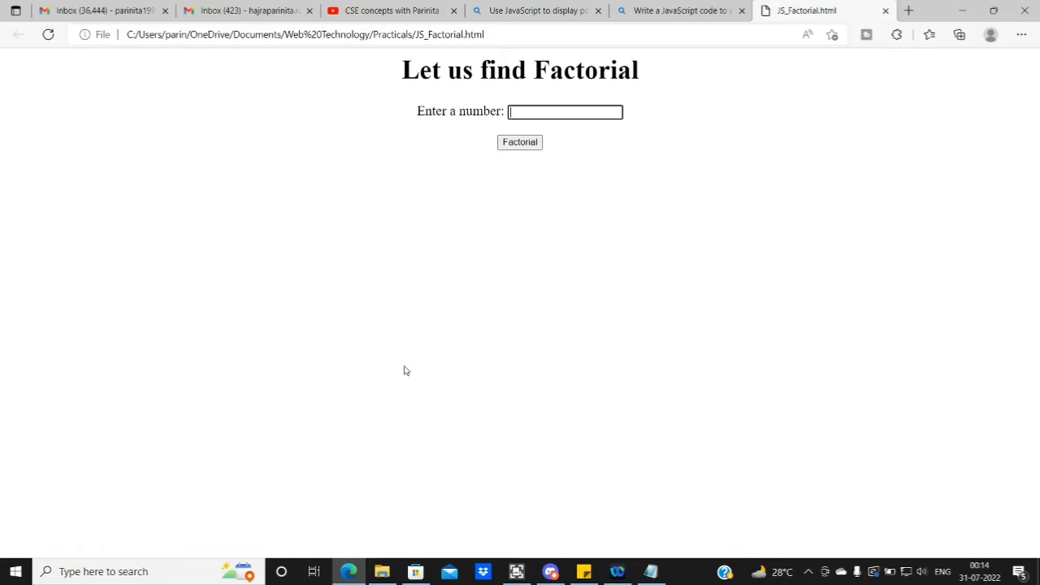
{"action": "mouse_move", "coordinate": [683, 331]}
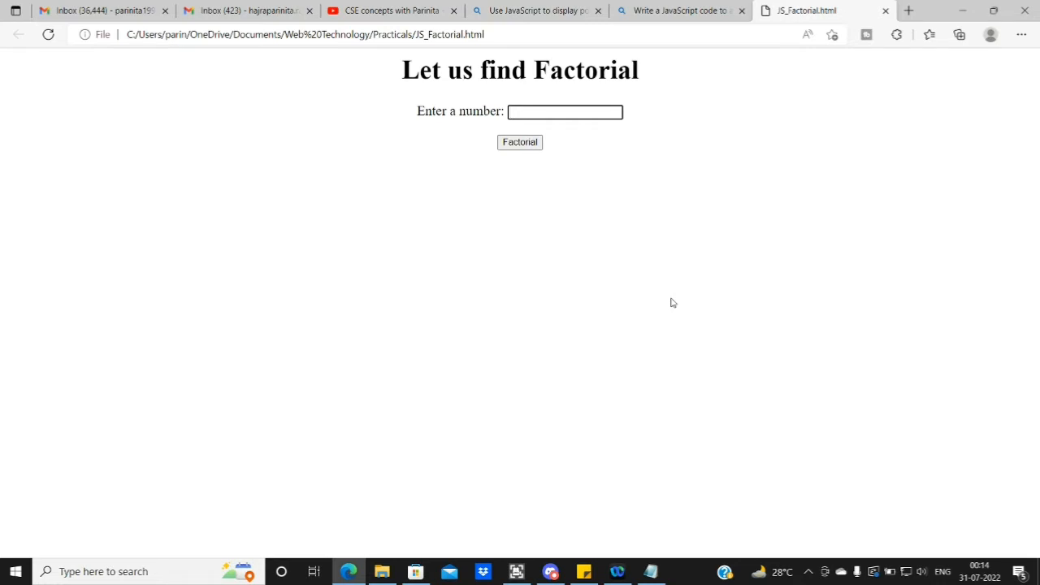
{"action": "left_click", "coordinate": [565, 111]}
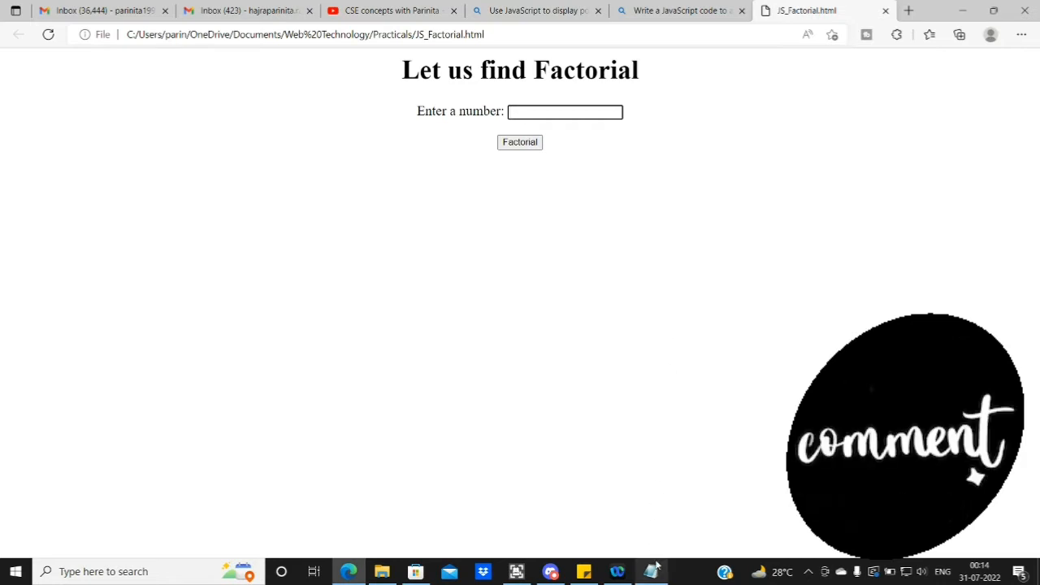
{"action": "left_click", "coordinate": [651, 572]}
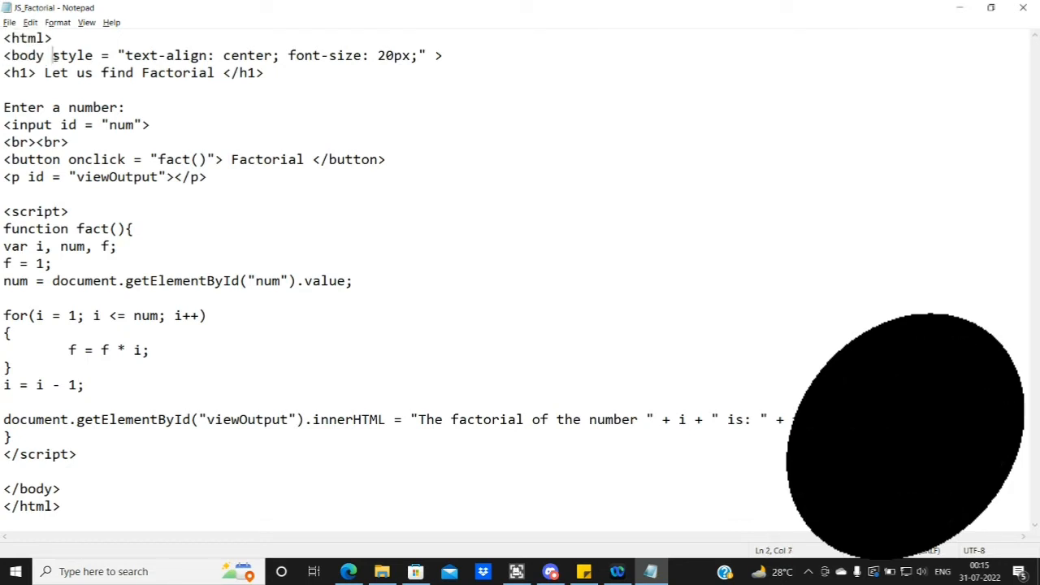
- Add a bgcolor="yellow" attribute inside the body tag of the source
{"action": "left_click_drag", "start_coordinate": [52, 56], "coordinate": [273, 55]}
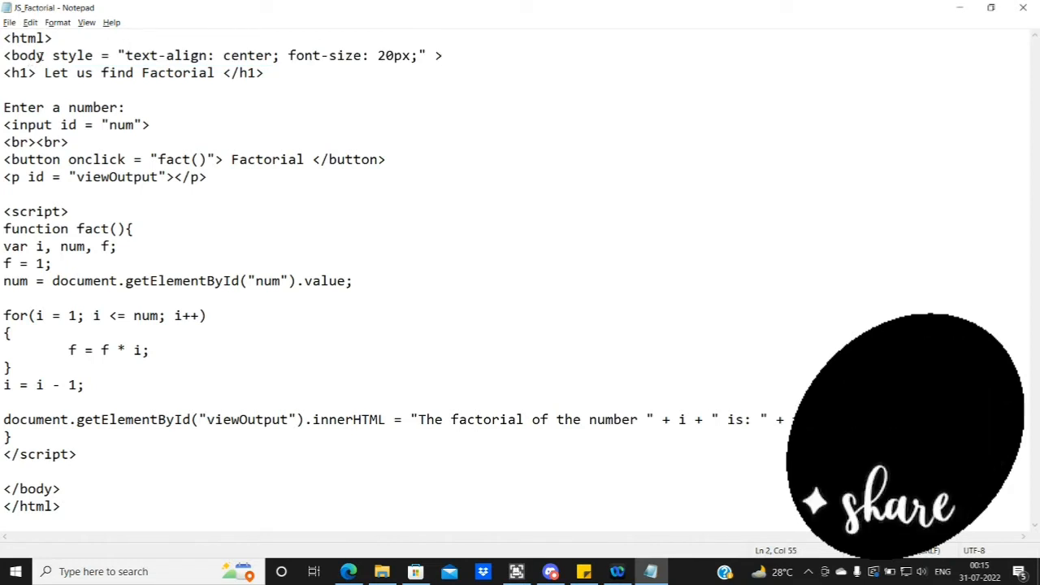
{"action": "type", "text": "b"}
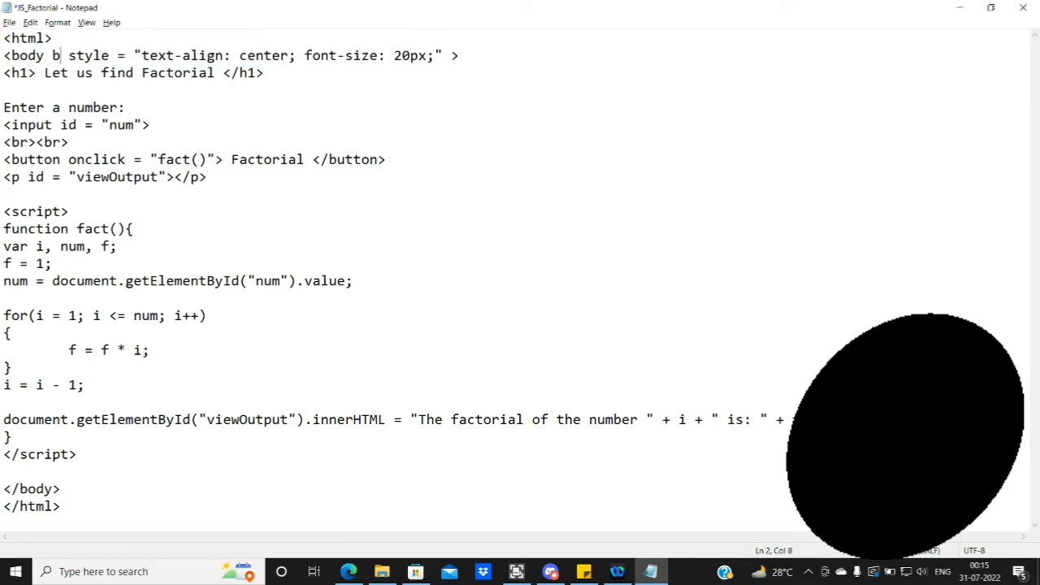
{"action": "type", "text": "gcolor="}
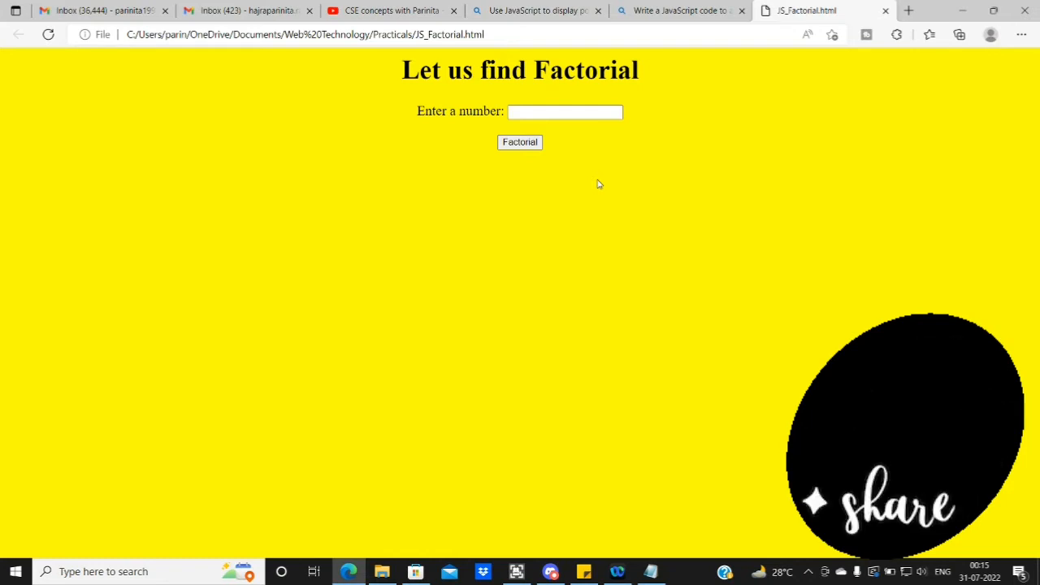
- Reload the yellow page and compute the factorial of 5, giving 120
{"action": "key", "text": "alt+tab"}
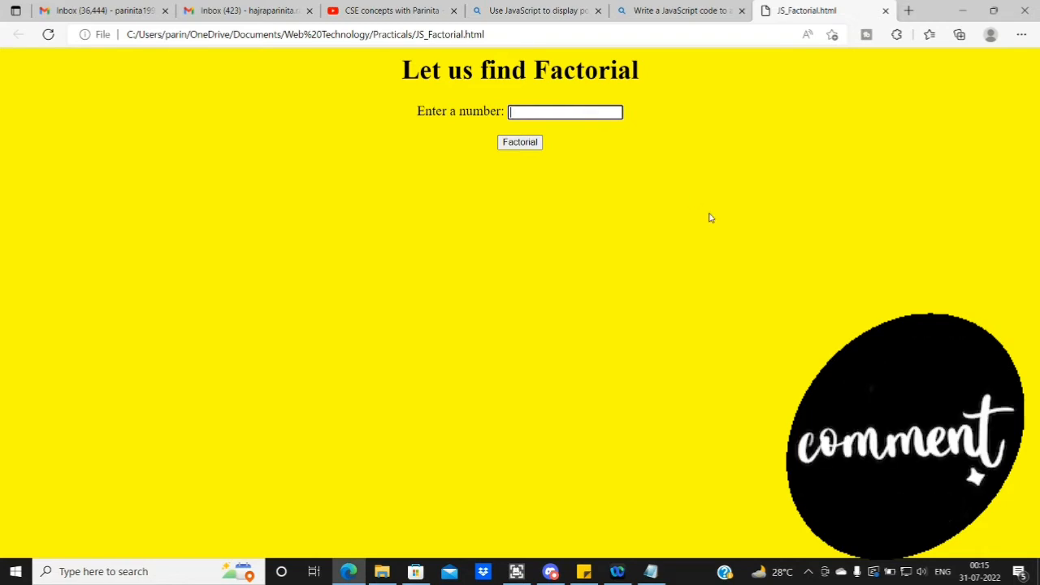
{"action": "type", "text": "5"}
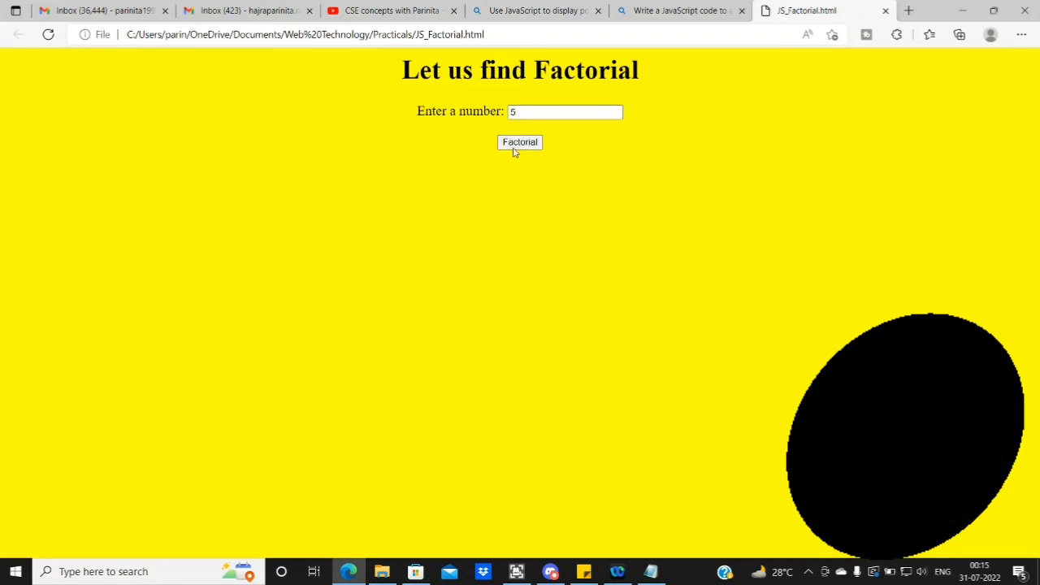
{"action": "left_click", "coordinate": [520, 143]}
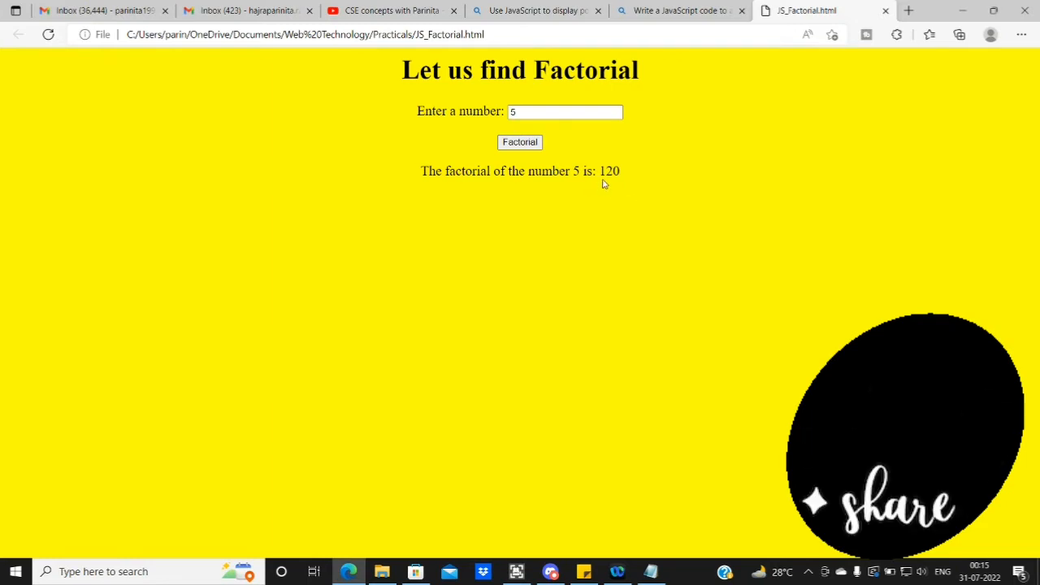
{"action": "double_click", "coordinate": [575, 170]}
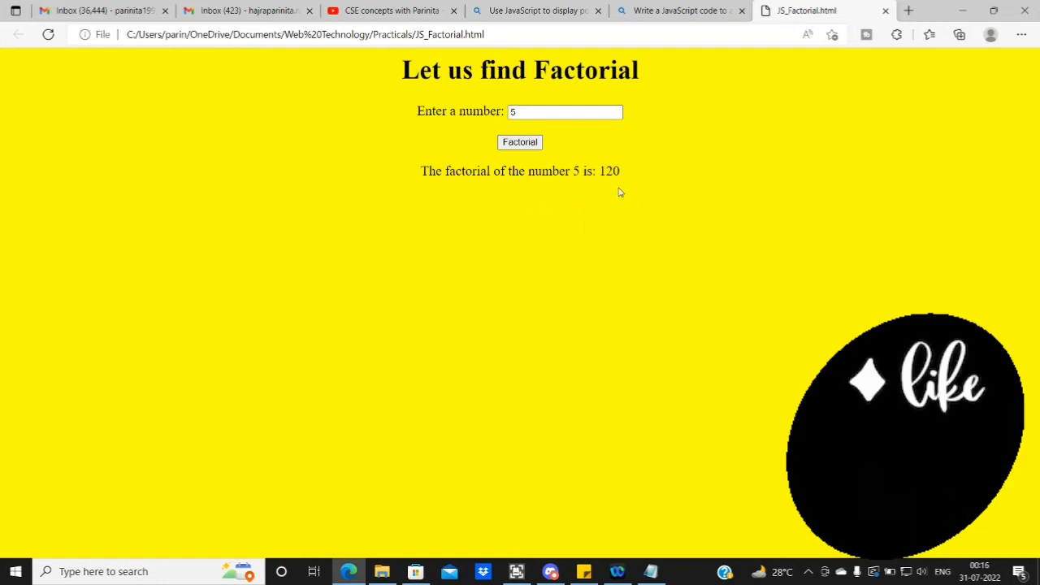
{"action": "double_click", "coordinate": [608, 170]}
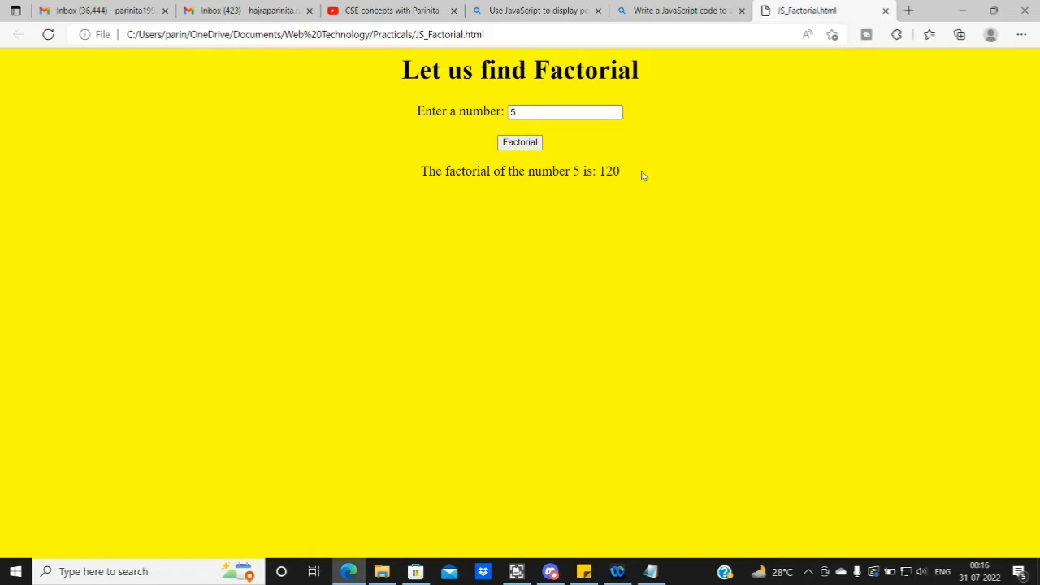
{"action": "mouse_move", "coordinate": [488, 124]}
{"action": "type", "text": "4"}
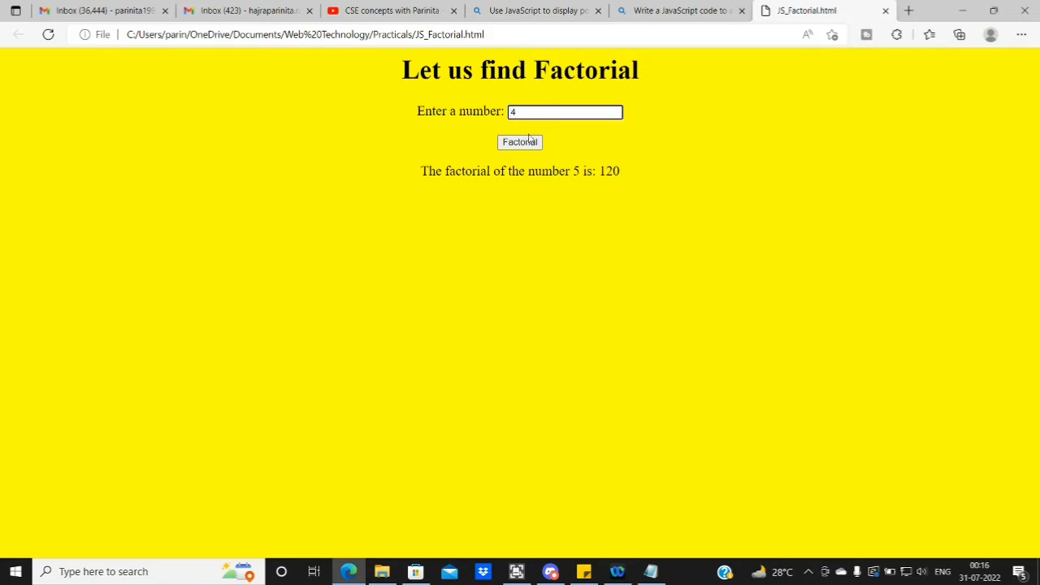
- Compute the factorial of 4, giving 24, and highlight the result line
{"action": "left_click", "coordinate": [519, 141]}
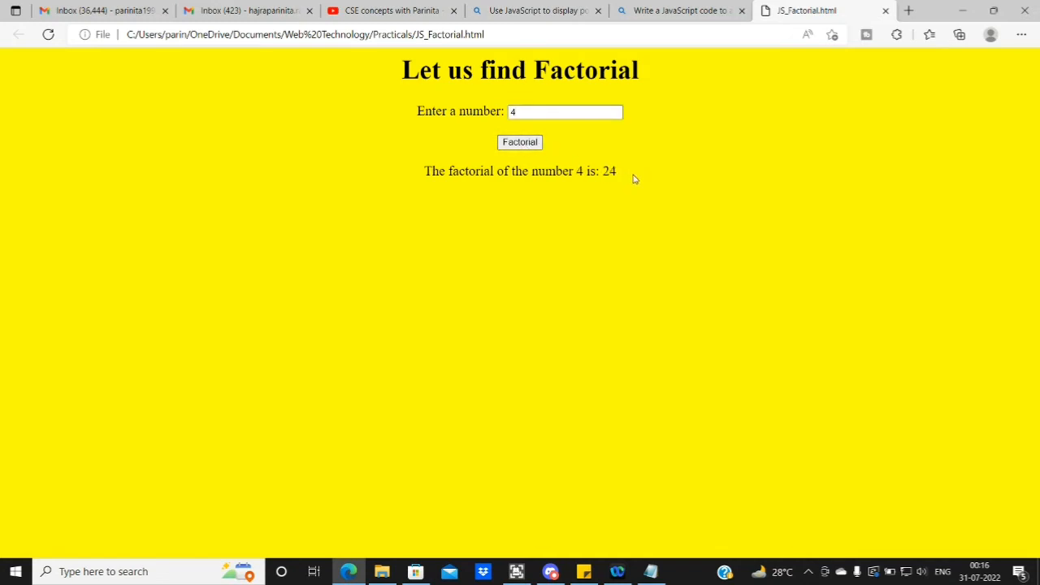
{"action": "triple_click", "coordinate": [520, 170]}
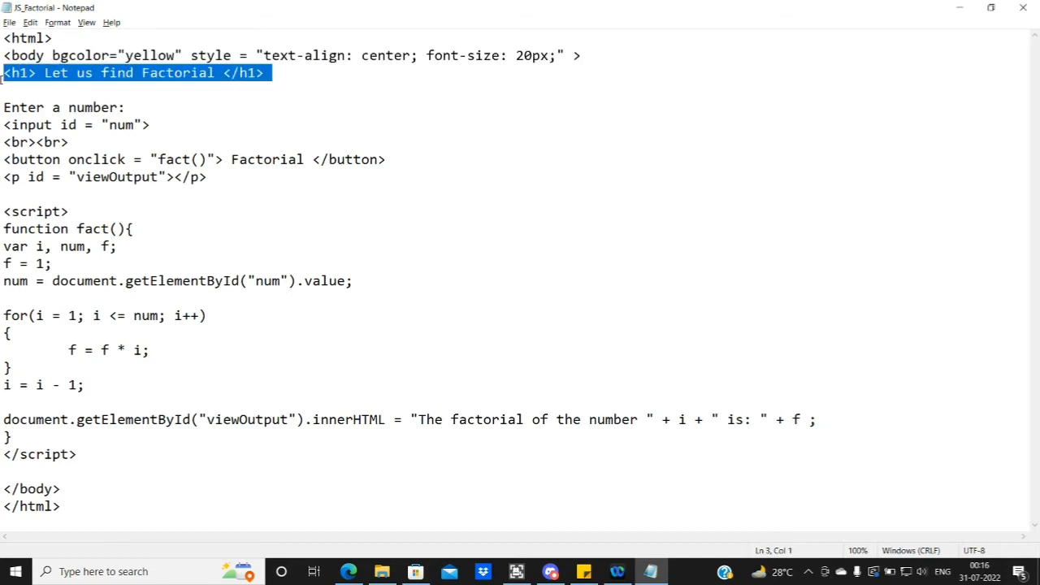
{"action": "mouse_move", "coordinate": [279, 104]}
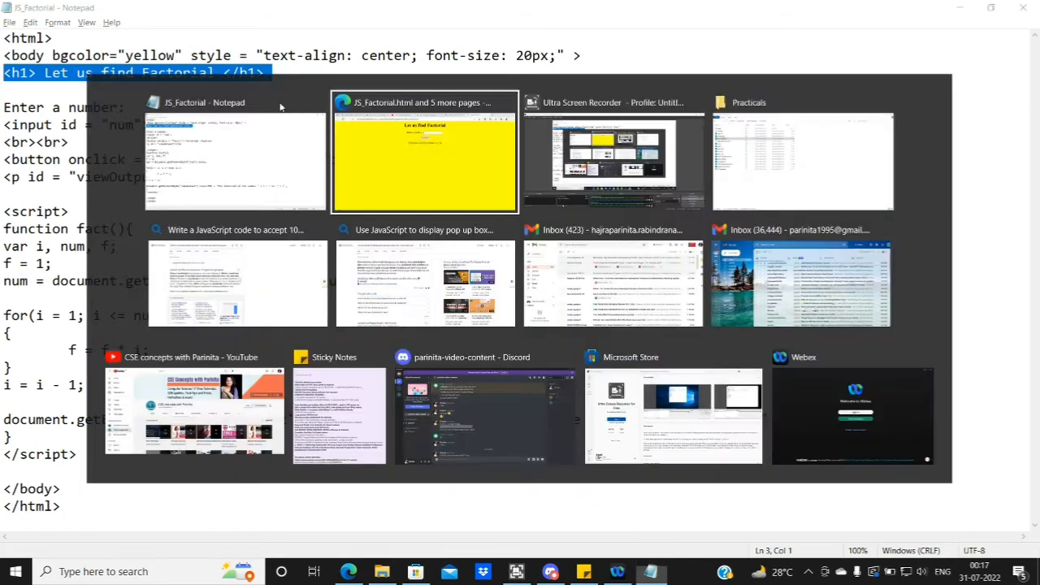
{"action": "left_click", "coordinate": [424, 150]}
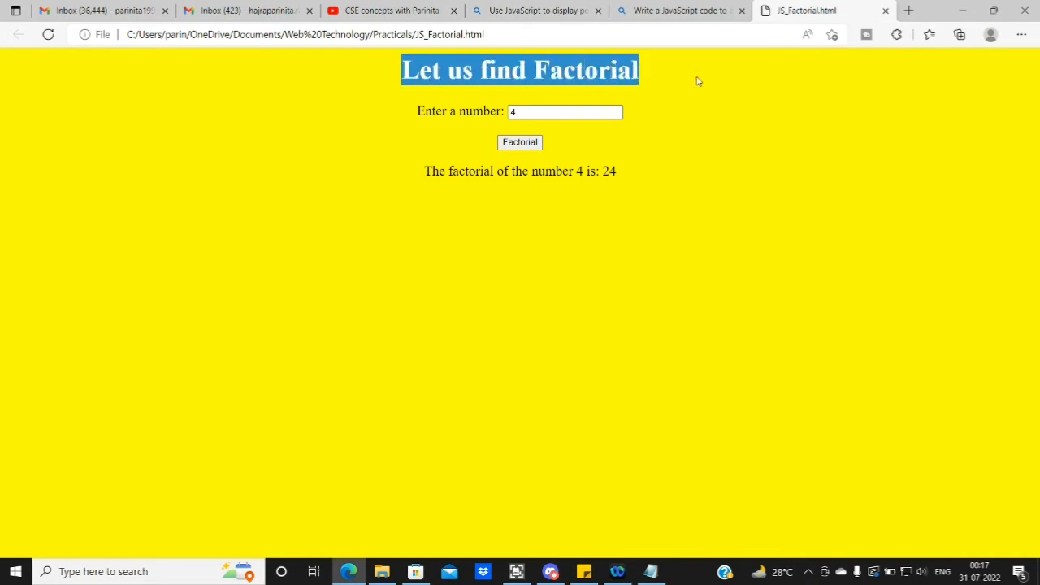
{"action": "left_click", "coordinate": [649, 571]}
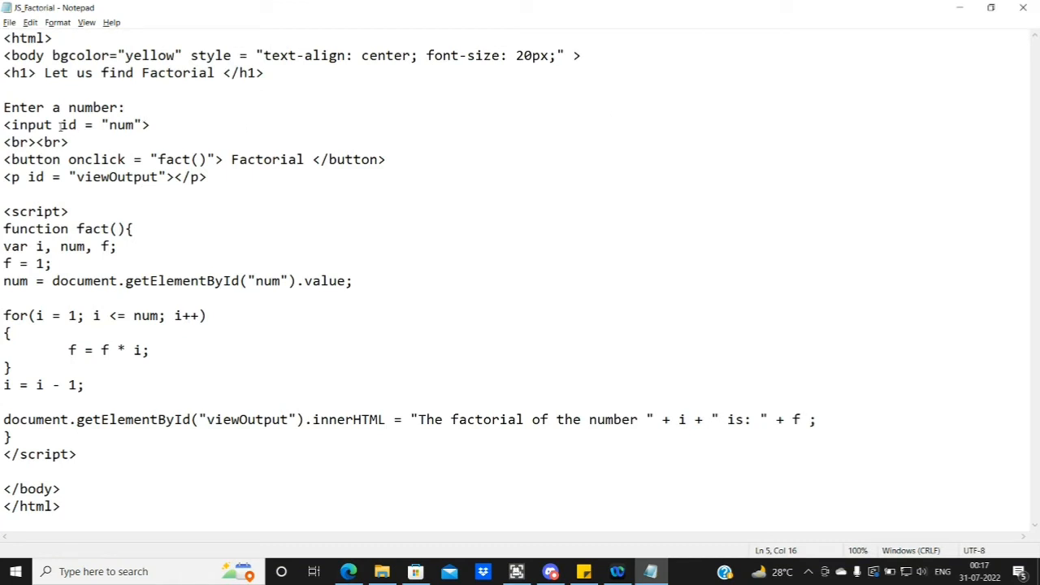
{"action": "double_click", "coordinate": [68, 124]}
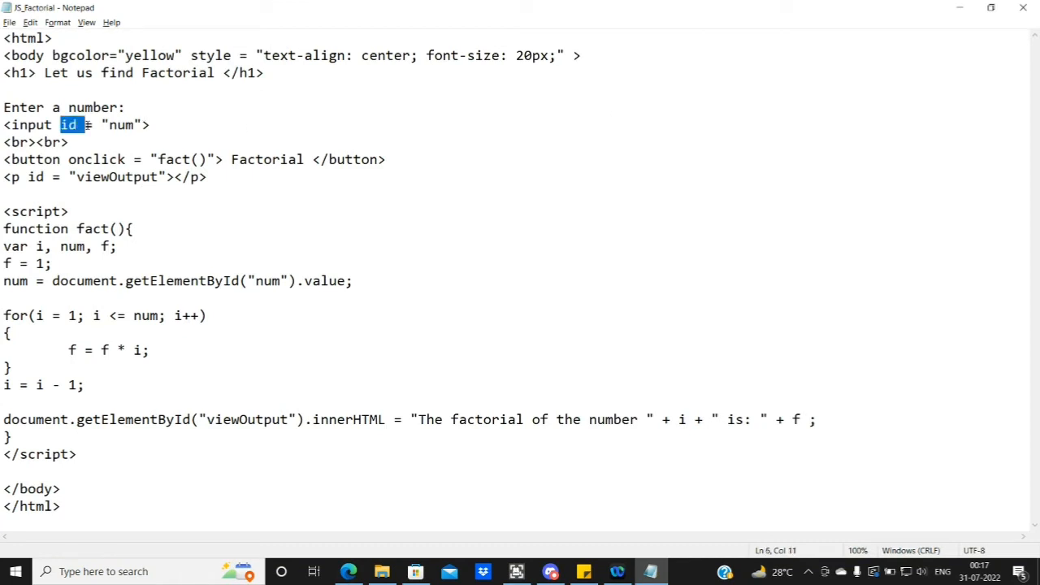
{"action": "left_click_drag", "start_coordinate": [78, 123], "coordinate": [140, 124]}
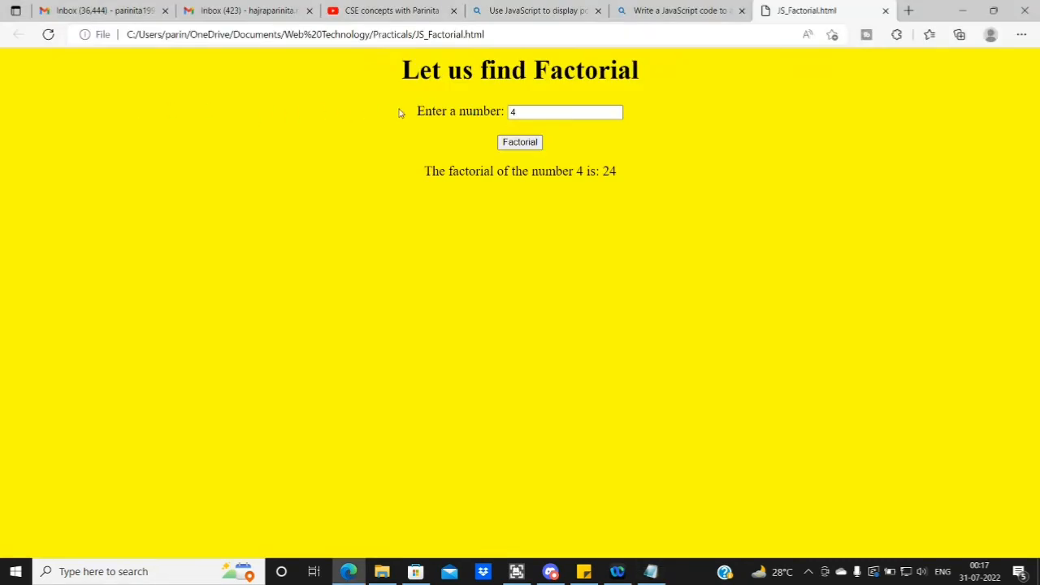
{"action": "left_click", "coordinate": [650, 572]}
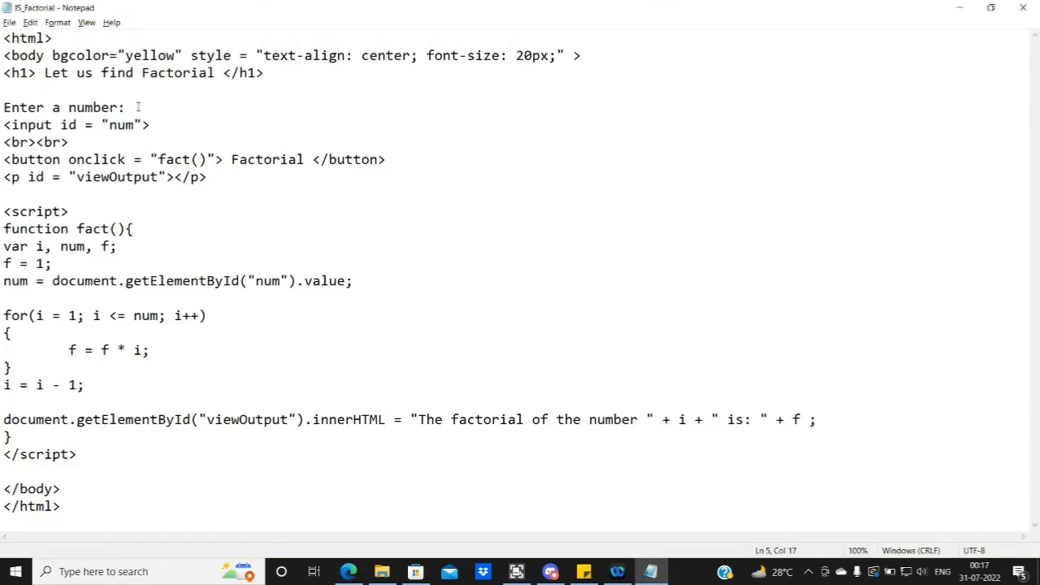
{"action": "key", "text": "alt+tab"}
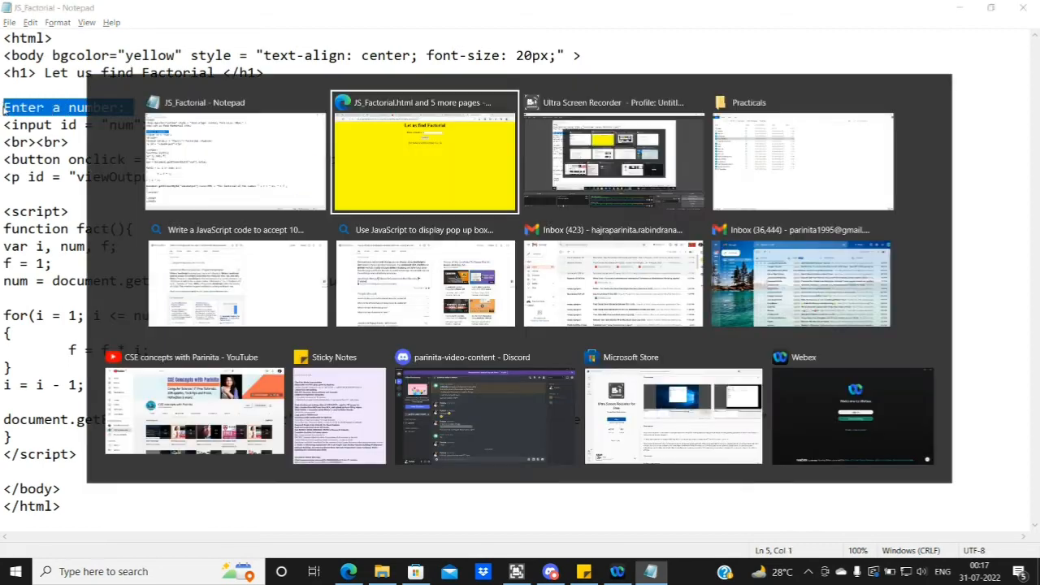
{"action": "left_click", "coordinate": [424, 150]}
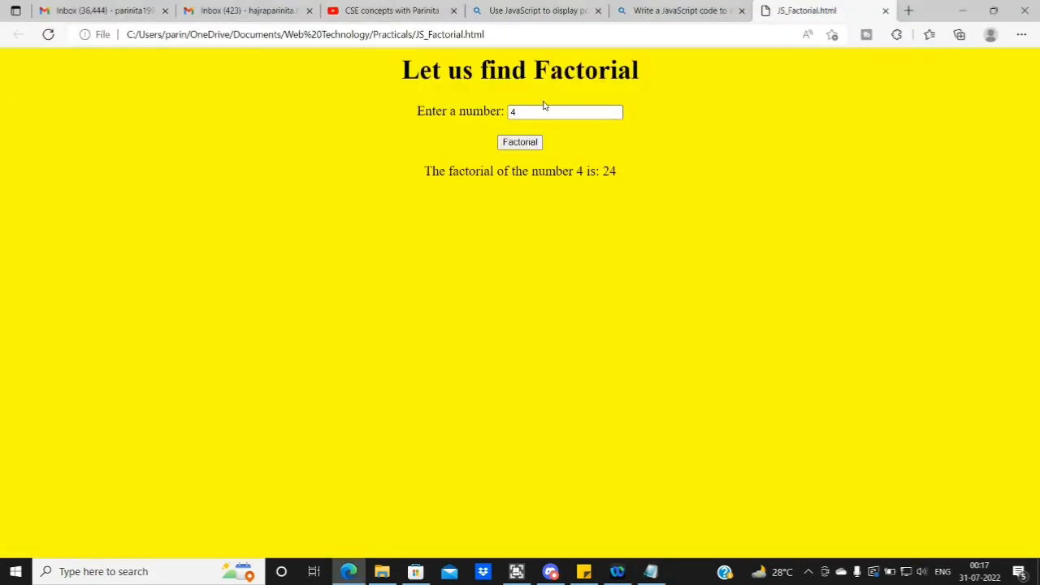
{"action": "left_click", "coordinate": [650, 572]}
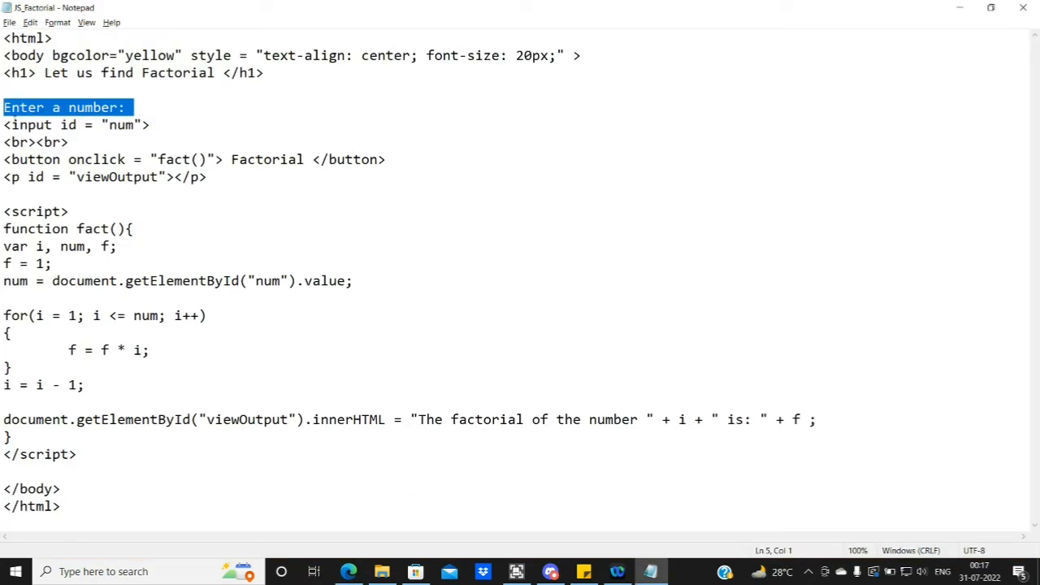
{"action": "double_click", "coordinate": [33, 123]}
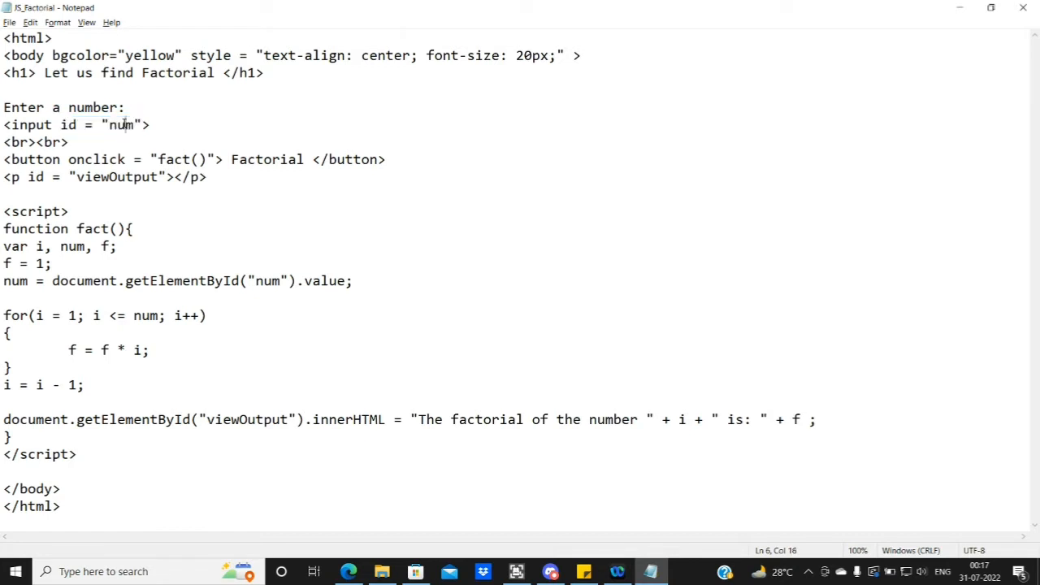
{"action": "double_click", "coordinate": [120, 123]}
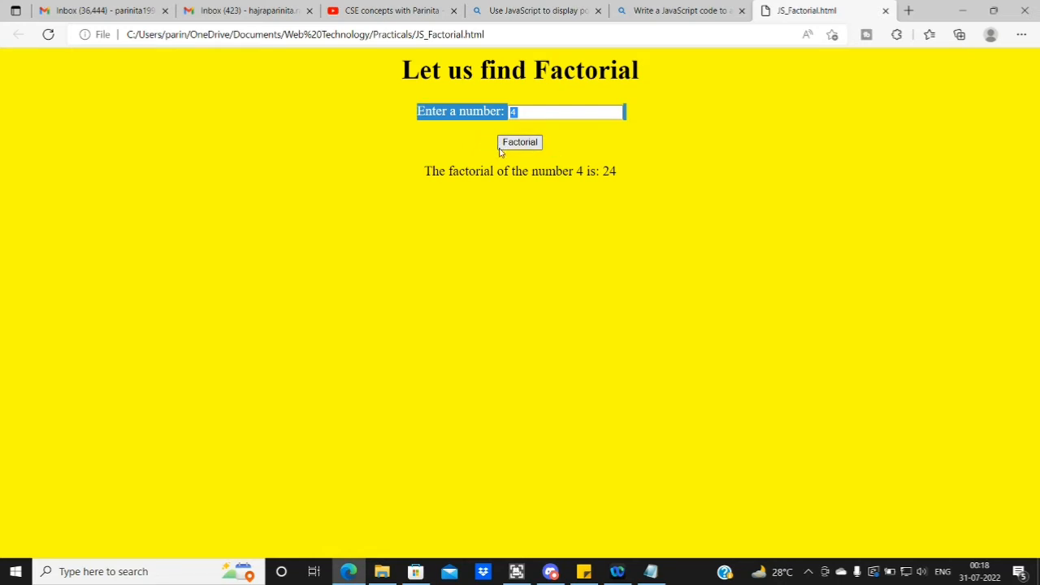
{"action": "mouse_move", "coordinate": [585, 150]}
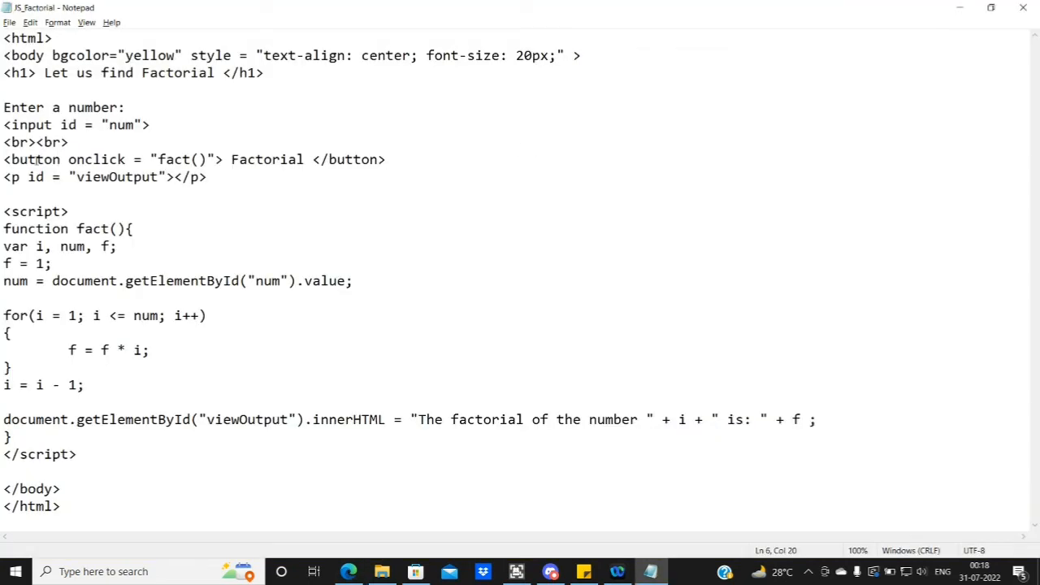
- Point out the button element, its onclick attribute and its Factorial label in the code
{"action": "double_click", "coordinate": [39, 159]}
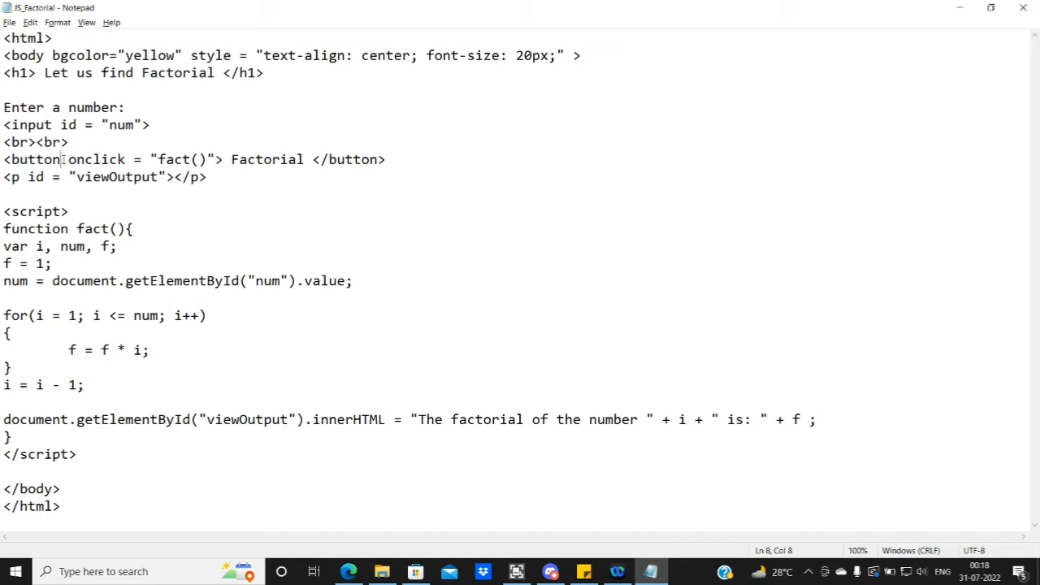
{"action": "left_click", "coordinate": [231, 160]}
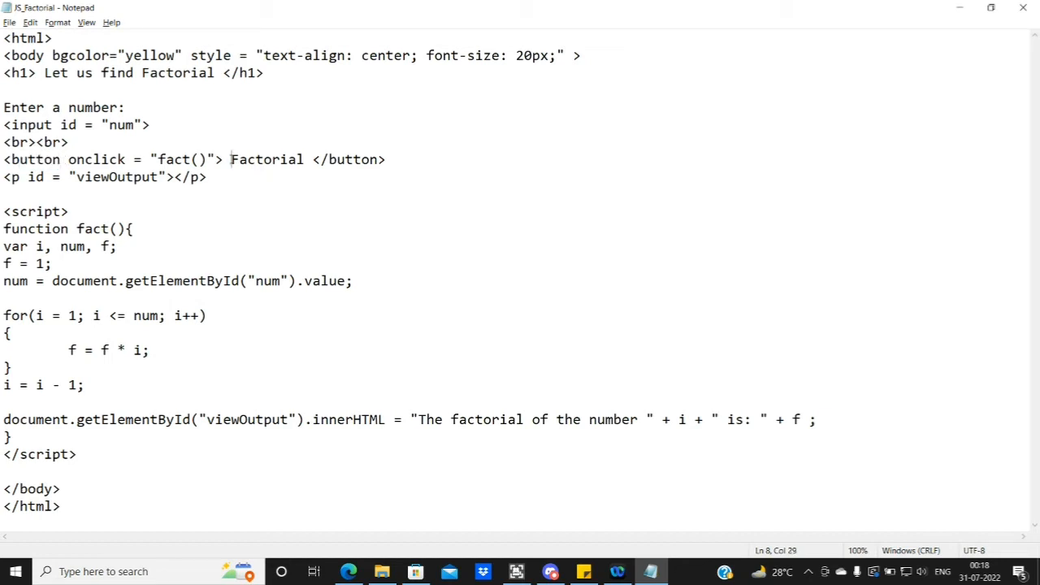
{"action": "double_click", "coordinate": [267, 160]}
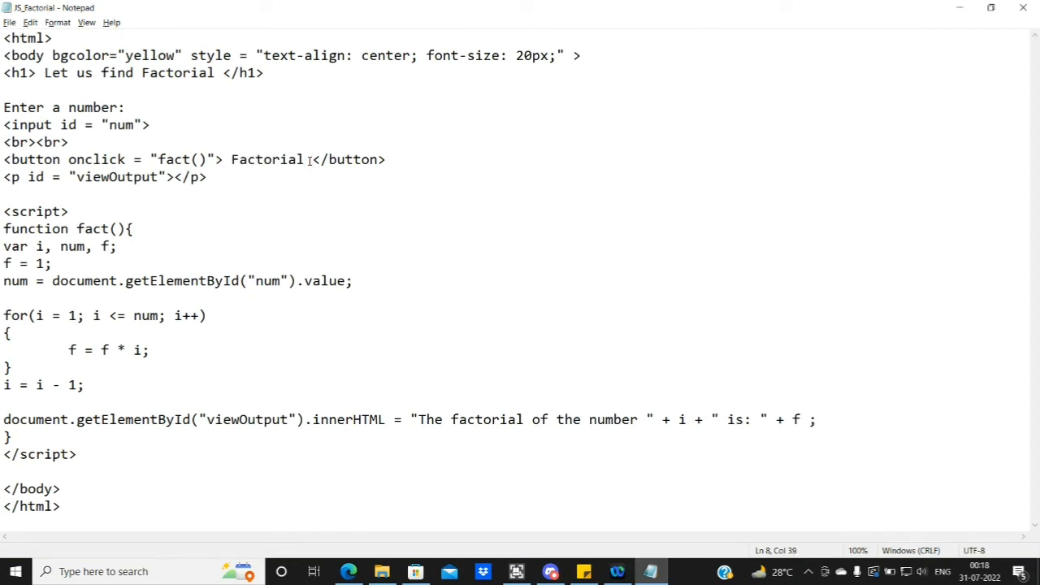
{"action": "double_click", "coordinate": [268, 159]}
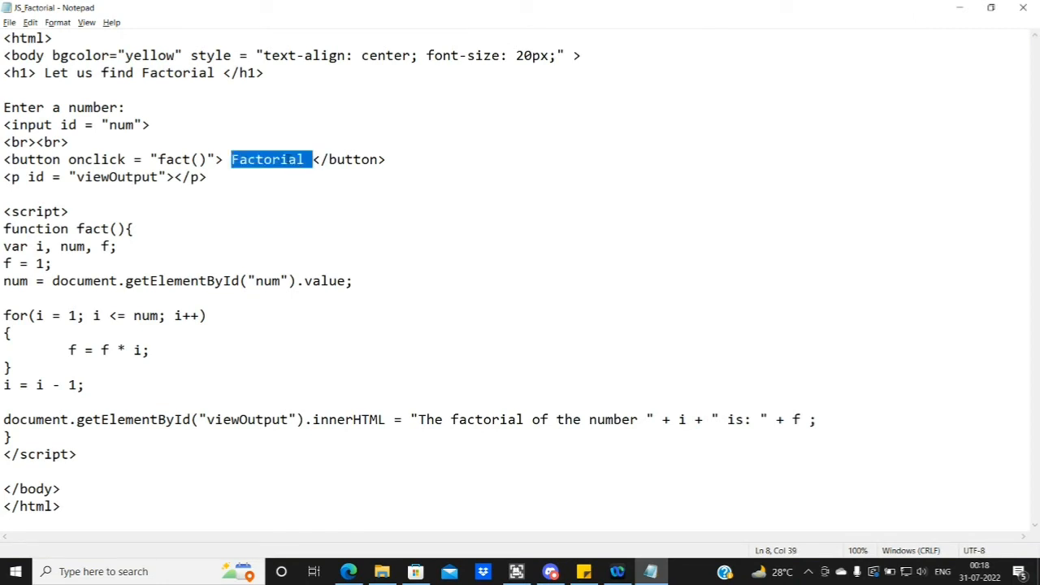
{"action": "type", "text": "kjhkhkjhb"}
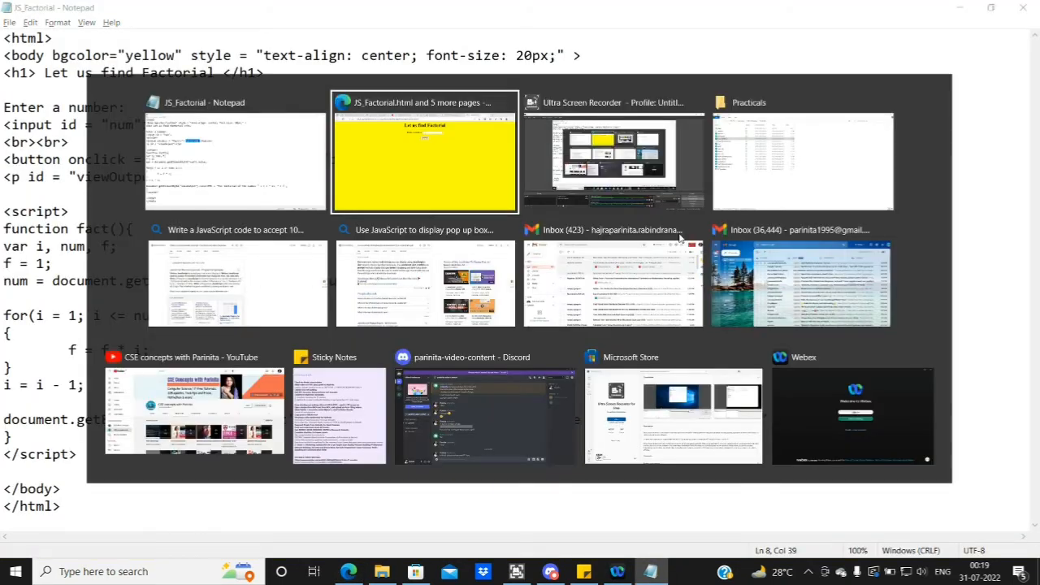
- Switch between the source and Edge, ending on the yellow factorial page
{"action": "left_click", "coordinate": [424, 152]}
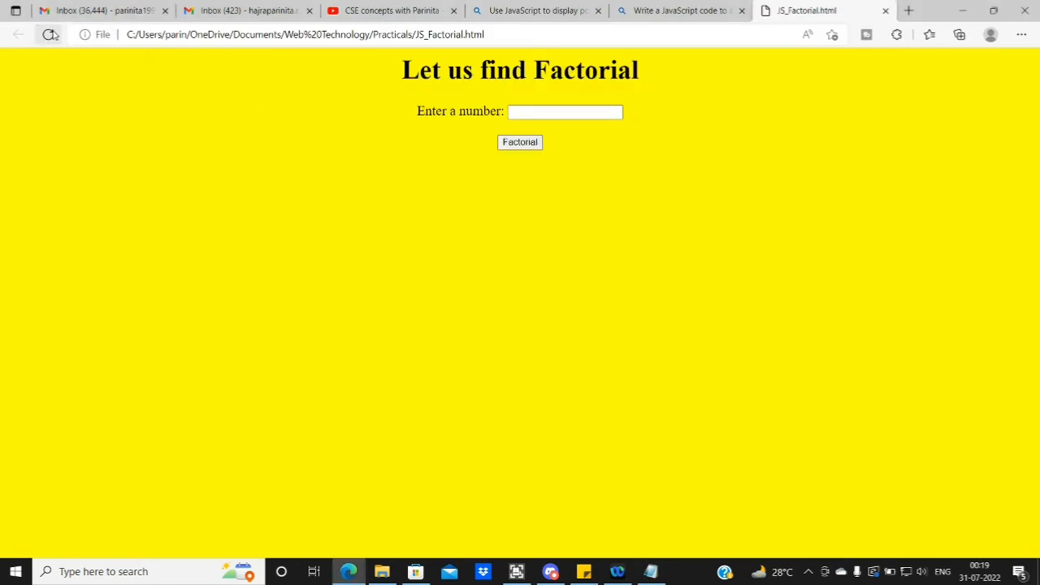
{"action": "left_click", "coordinate": [650, 572]}
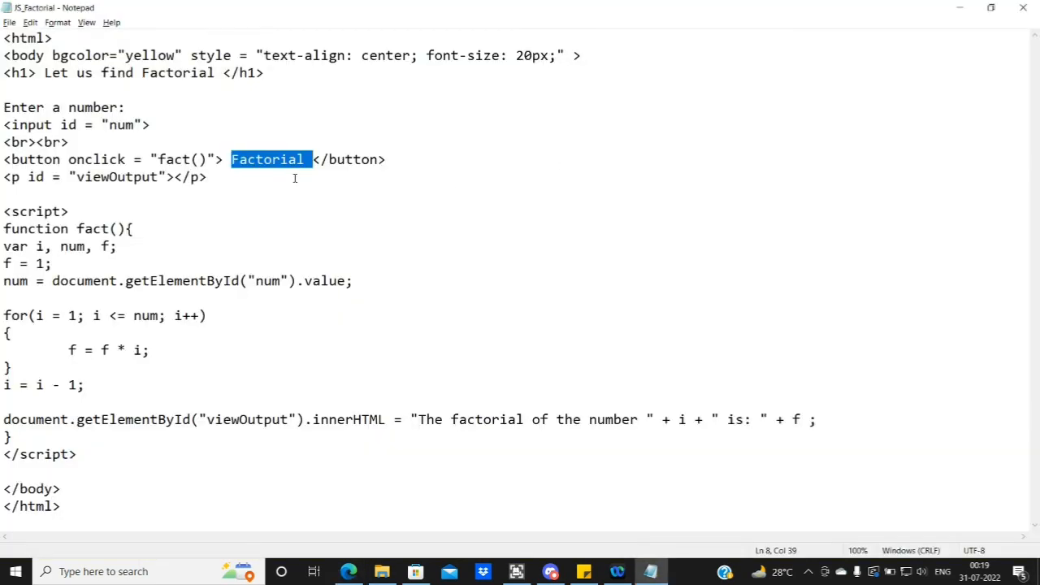
{"action": "left_click", "coordinate": [822, 10]}
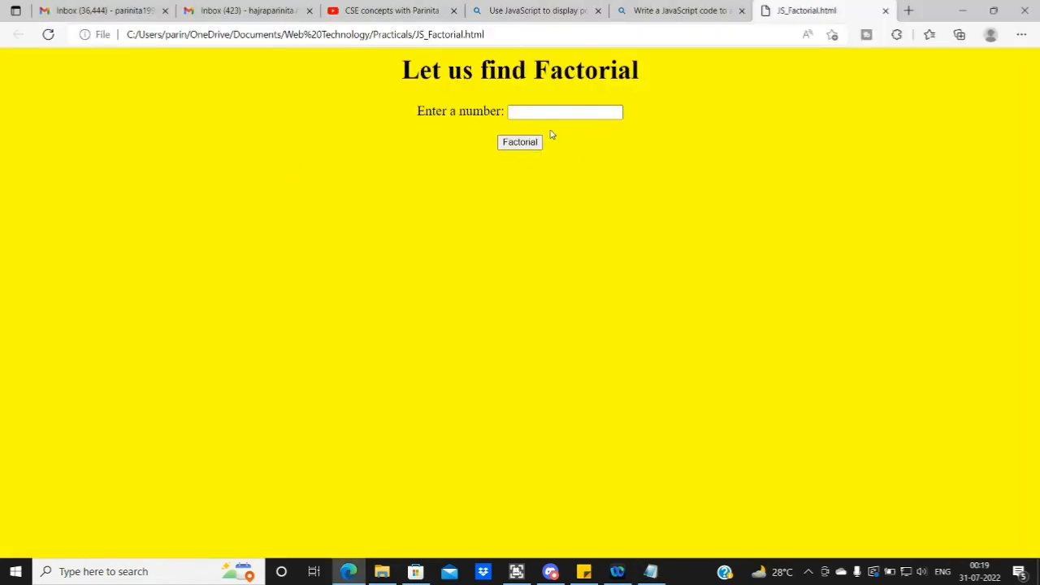
- Compute the factorial of 7 on the page, showing 5040, and clear the result highlight
{"action": "left_click", "coordinate": [566, 111]}
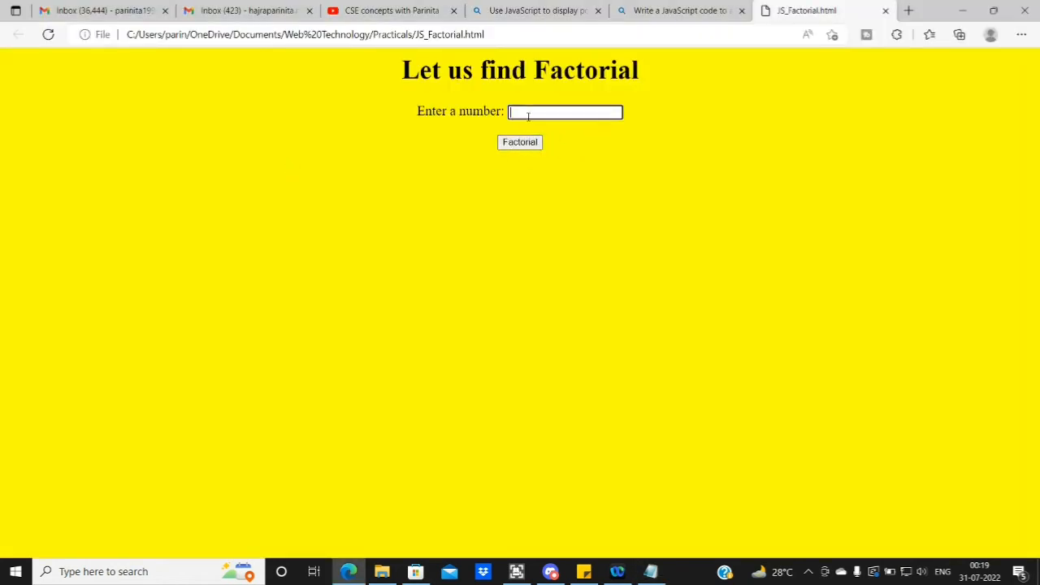
{"action": "type", "text": "7"}
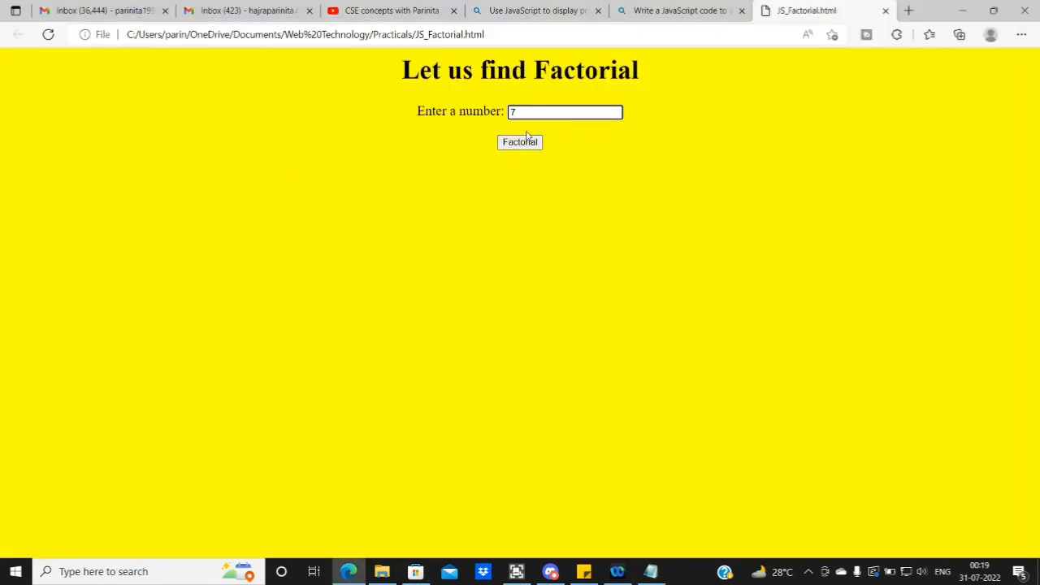
{"action": "left_click", "coordinate": [520, 141]}
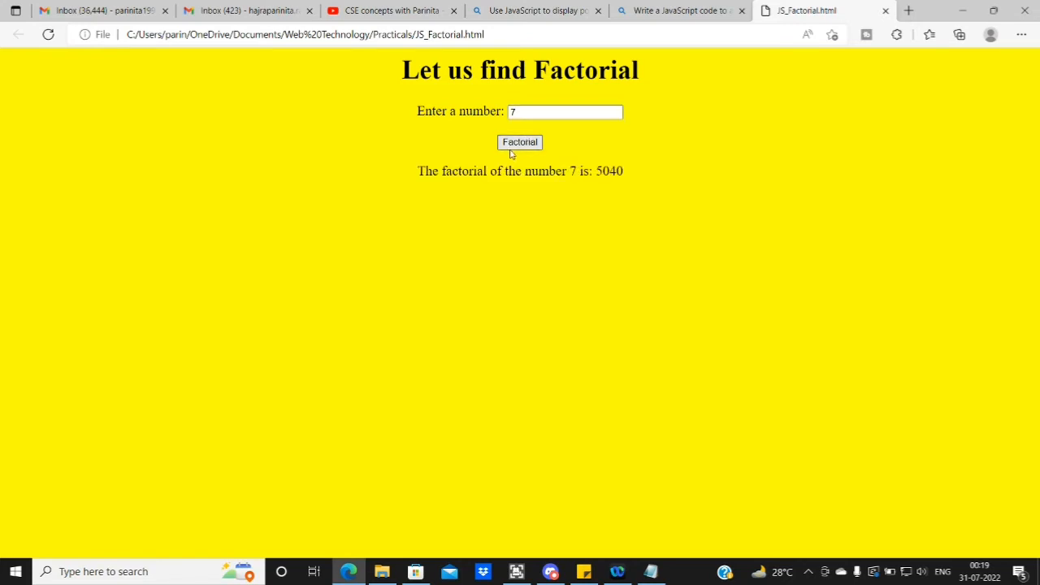
{"action": "mouse_move", "coordinate": [636, 219]}
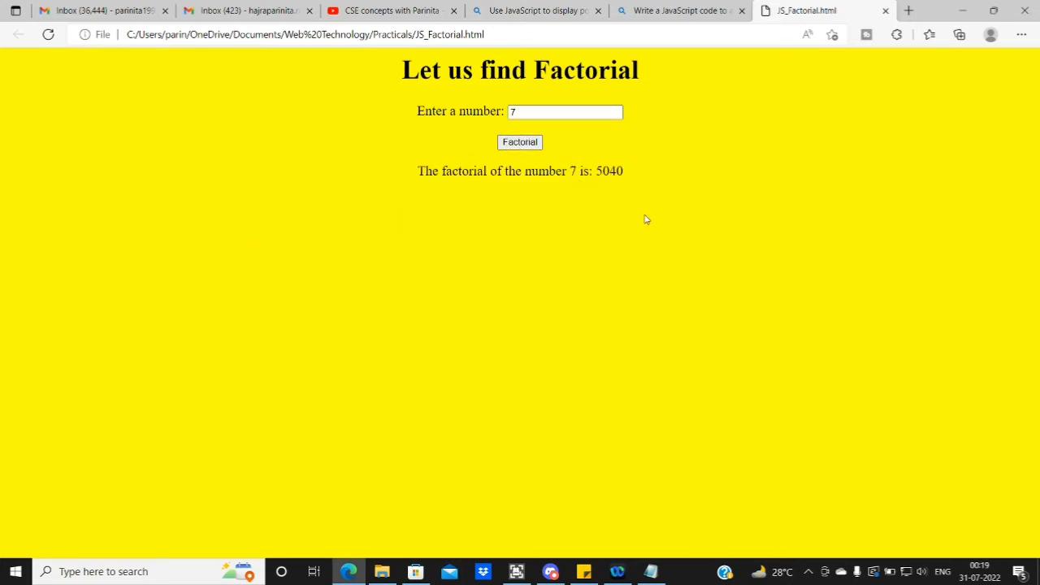
{"action": "left_click", "coordinate": [650, 572]}
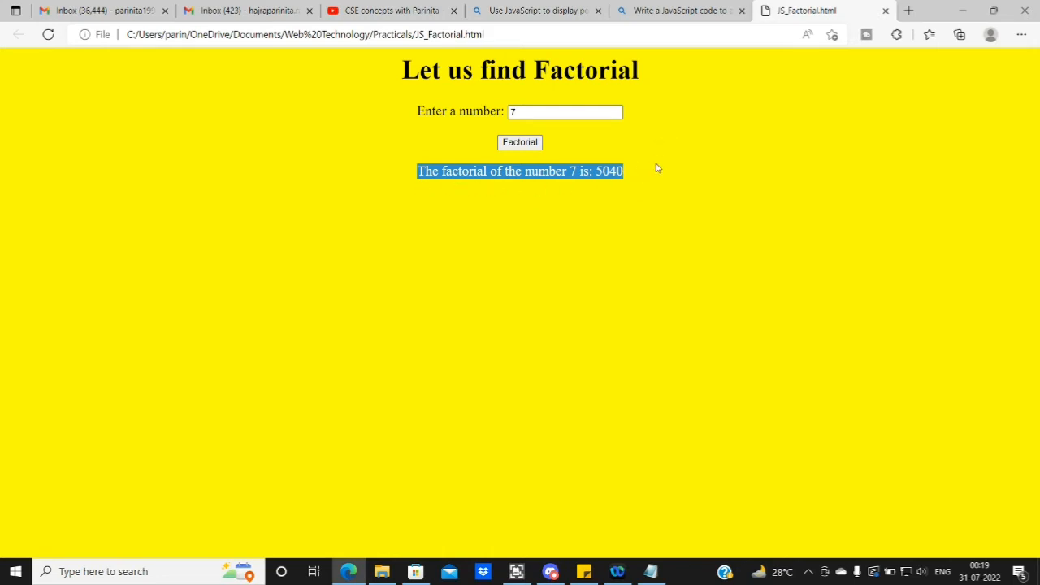
{"action": "left_click", "coordinate": [634, 177]}
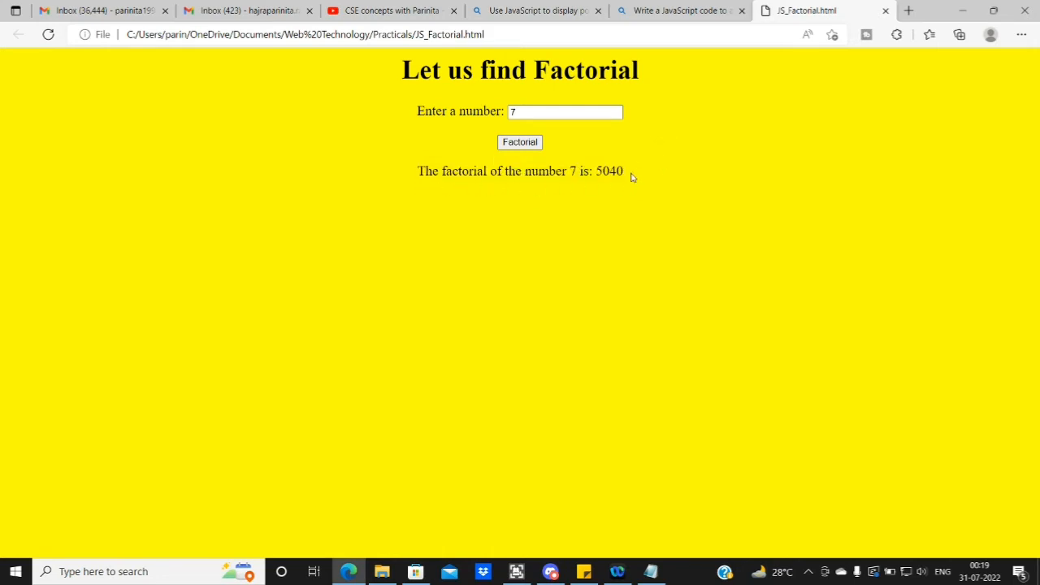
{"action": "mouse_move", "coordinate": [650, 159]}
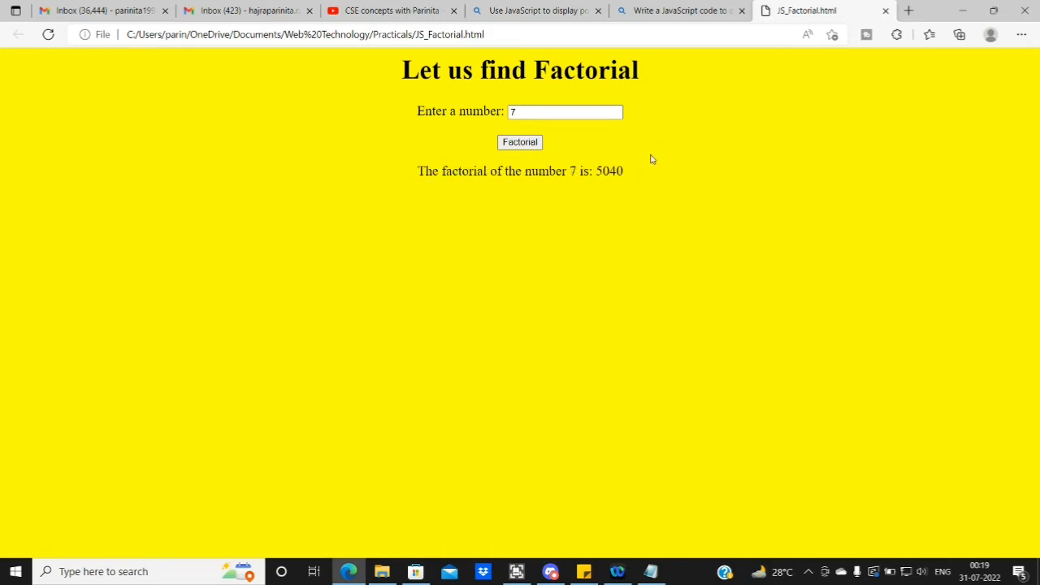
{"action": "mouse_move", "coordinate": [739, 146]}
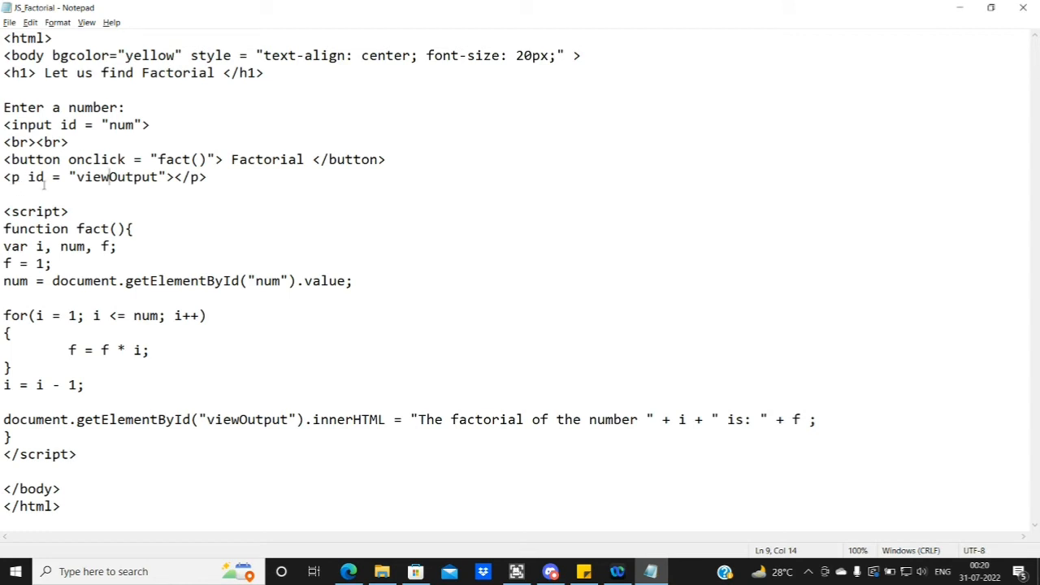
- Highlight the viewOutput id in the result paragraph tag
{"action": "double_click", "coordinate": [114, 177]}
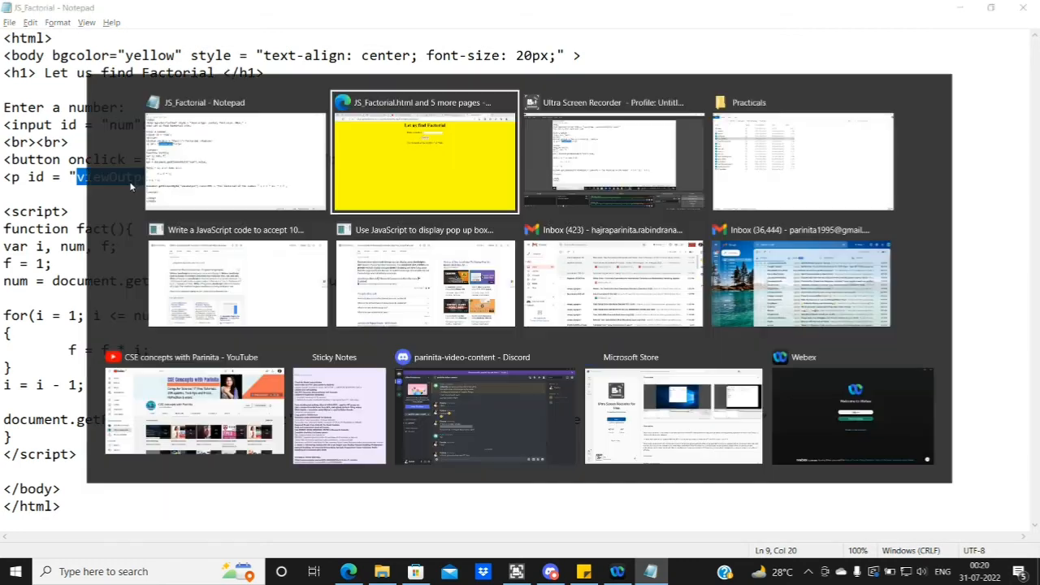
{"action": "left_click", "coordinate": [424, 151]}
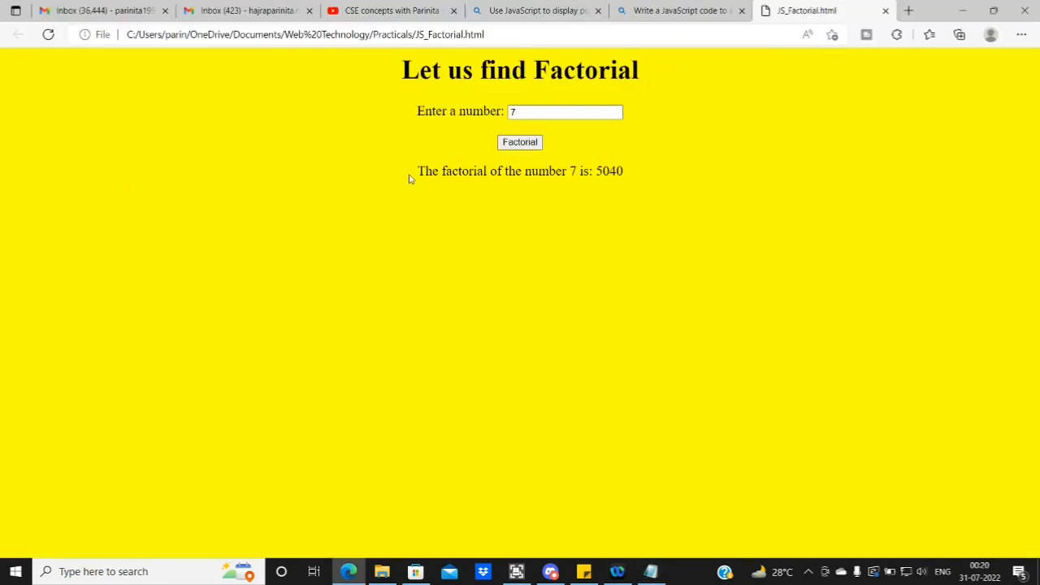
{"action": "left_click", "coordinate": [650, 571]}
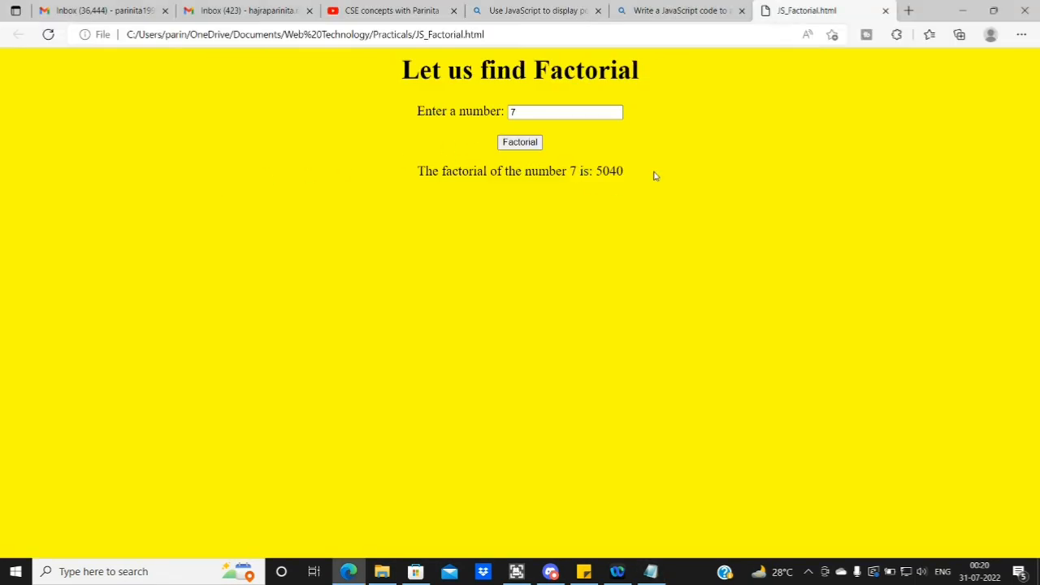
{"action": "key", "text": "ctrl+a"}
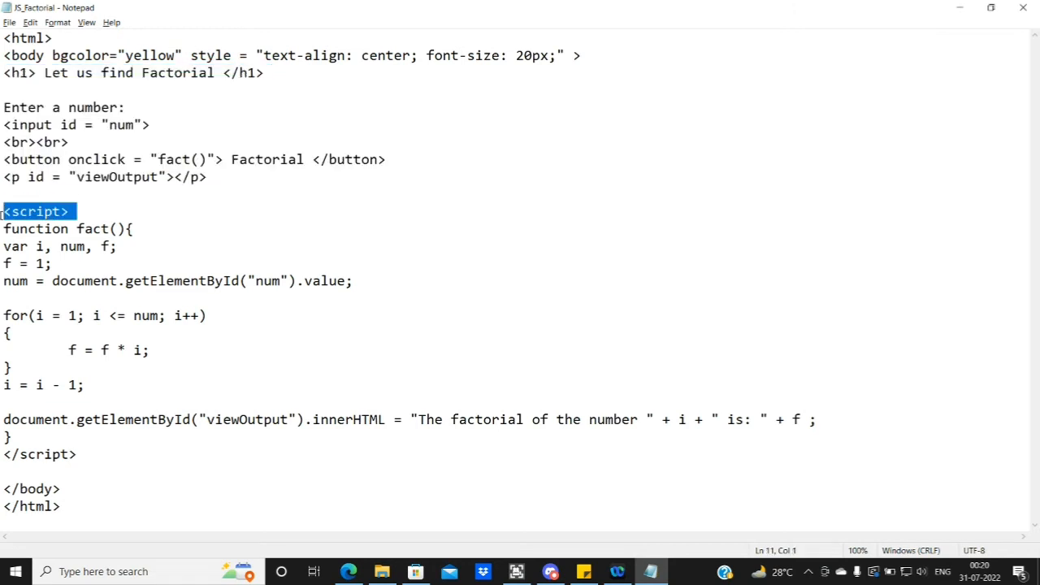
- Highlight the whole script block in the source and clear the highlight
{"action": "left_click", "coordinate": [83, 211]}
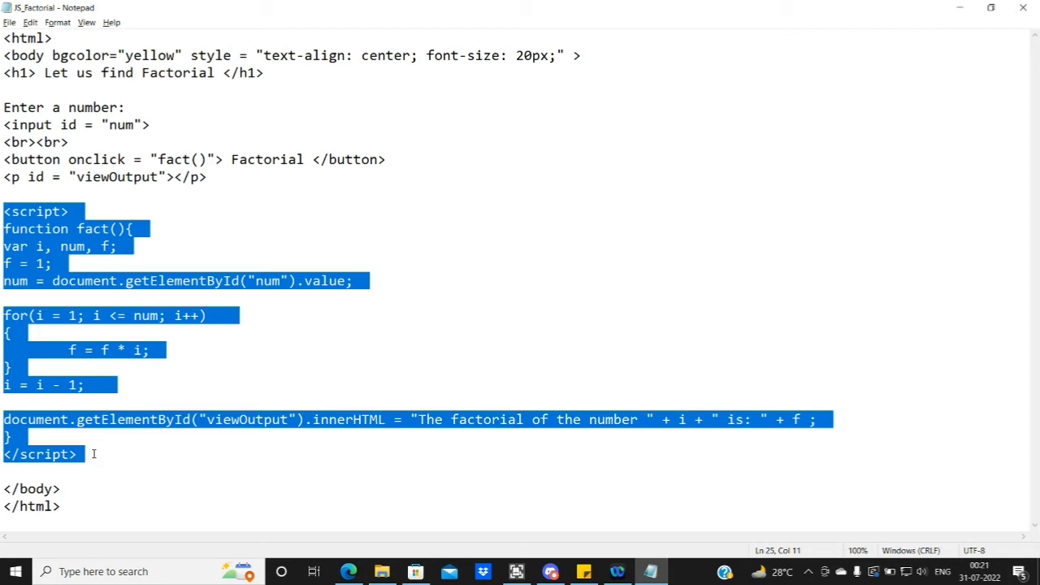
{"action": "left_click", "coordinate": [88, 455]}
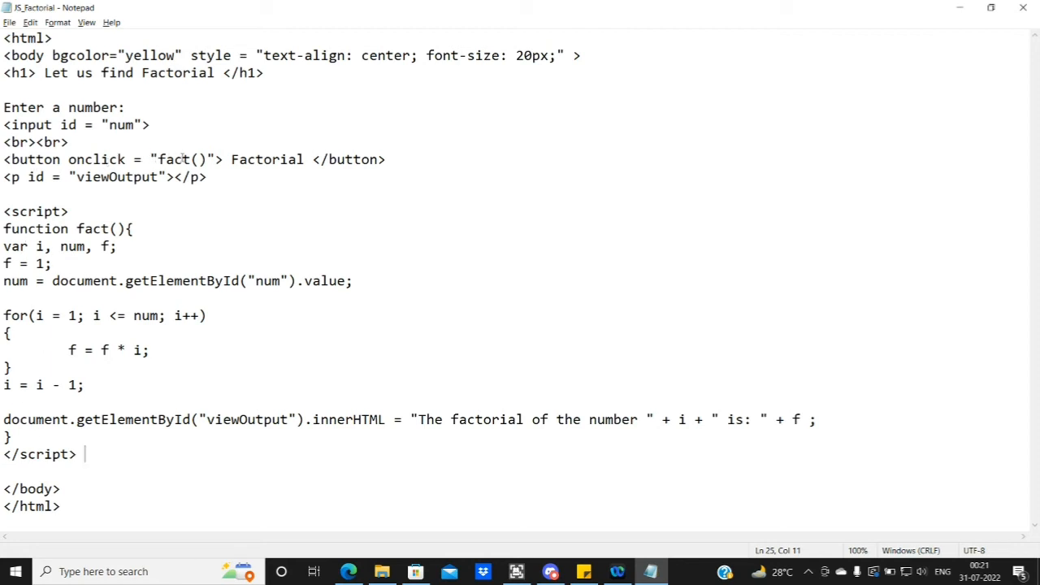
{"action": "double_click", "coordinate": [169, 159]}
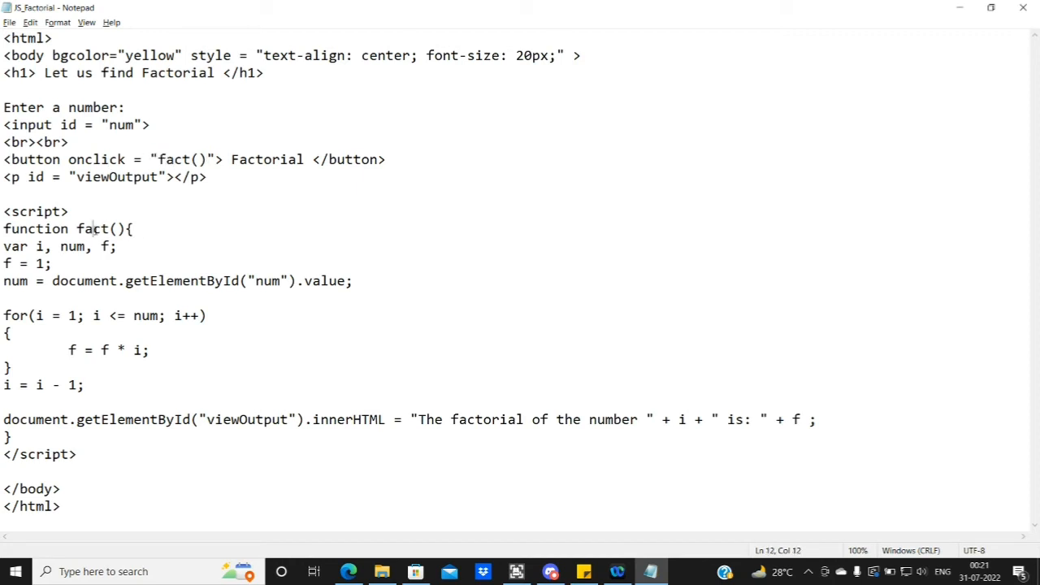
- Highlight the fact function name and move its opening brace onto its own line
{"action": "double_click", "coordinate": [91, 227]}
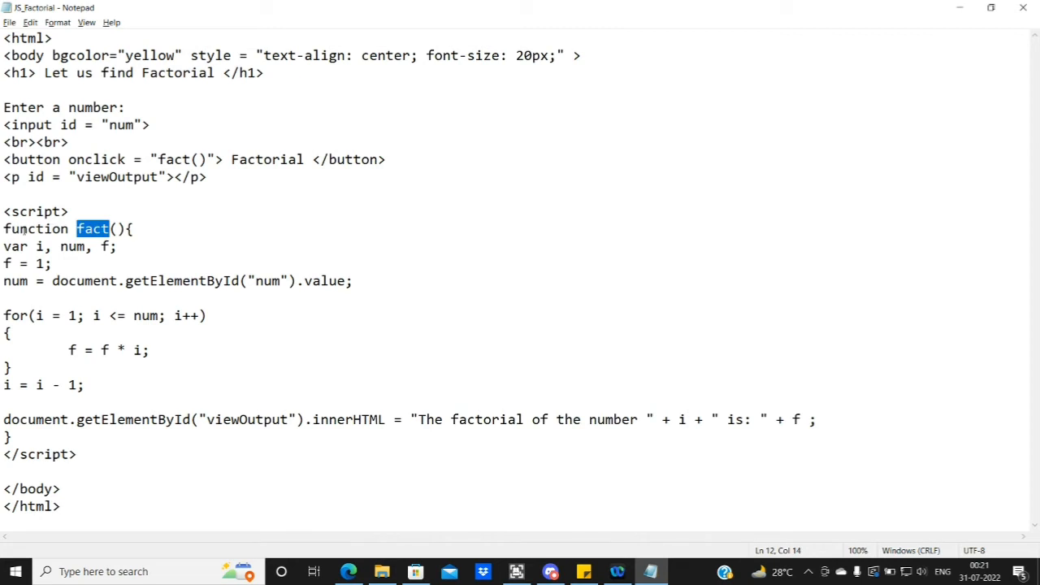
{"action": "double_click", "coordinate": [36, 228]}
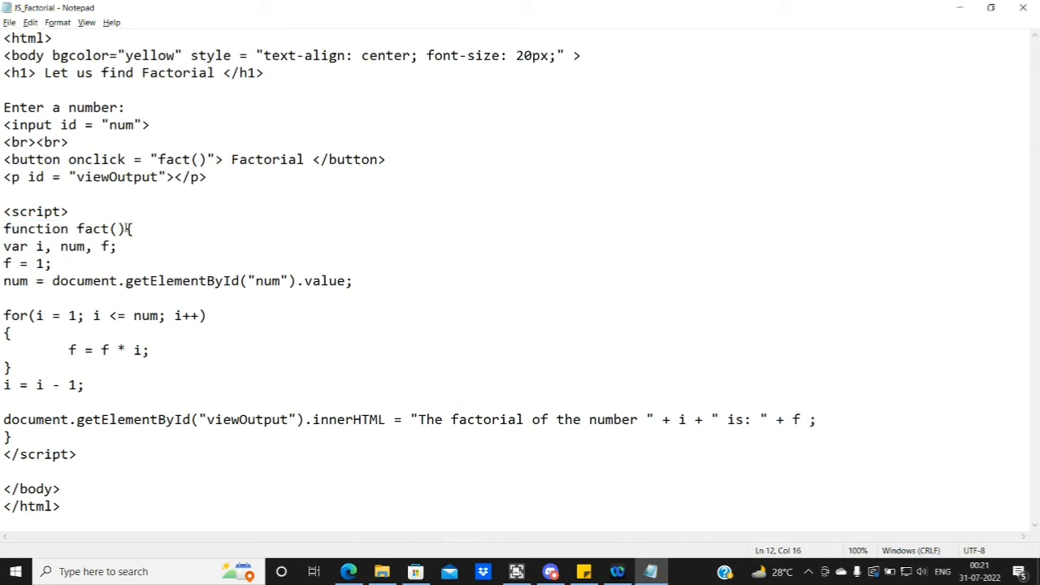
{"action": "key", "text": "Enter"}
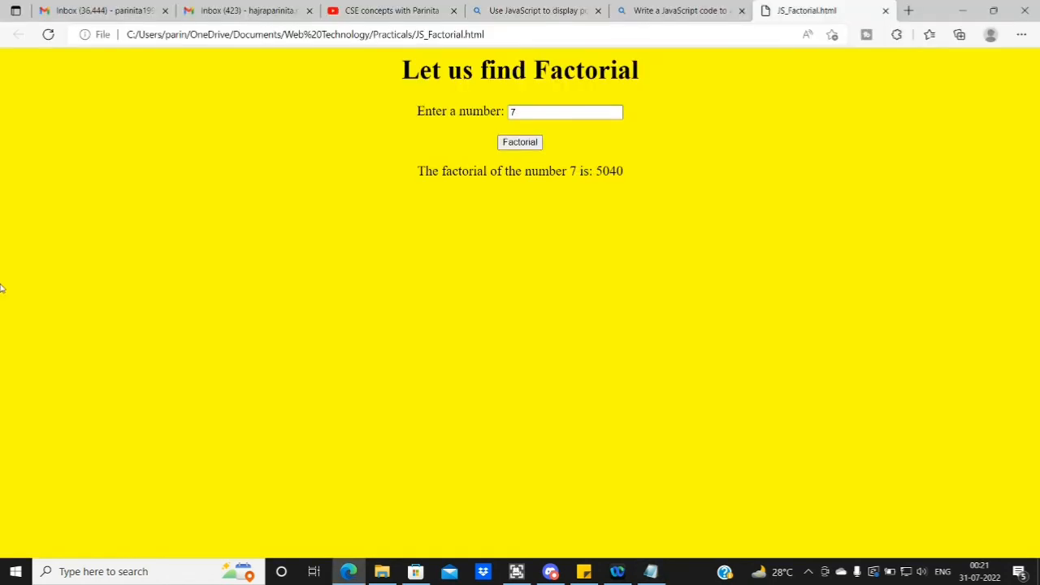
{"action": "left_click", "coordinate": [565, 111]}
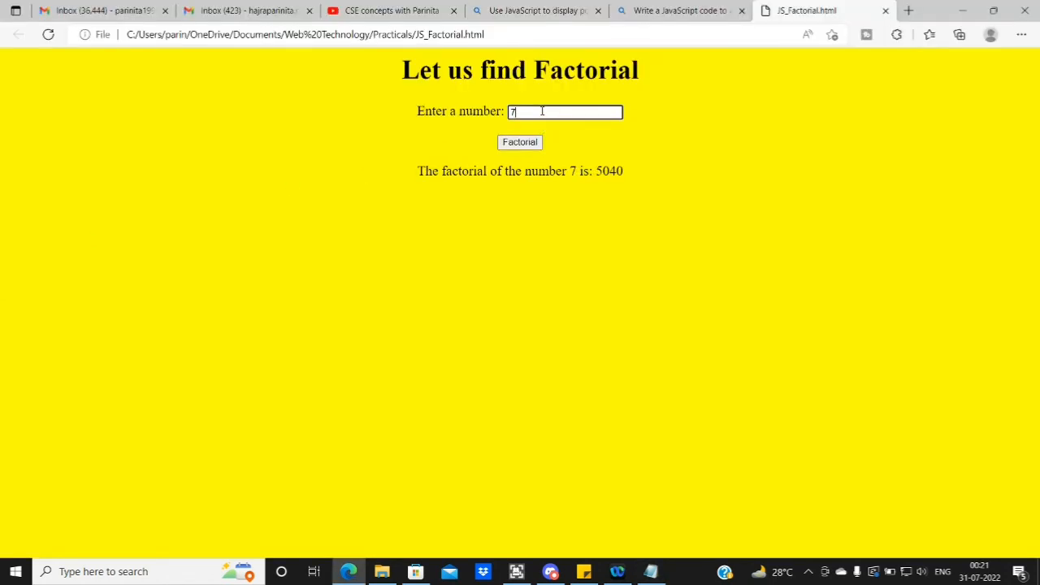
{"action": "mouse_move", "coordinate": [679, 198]}
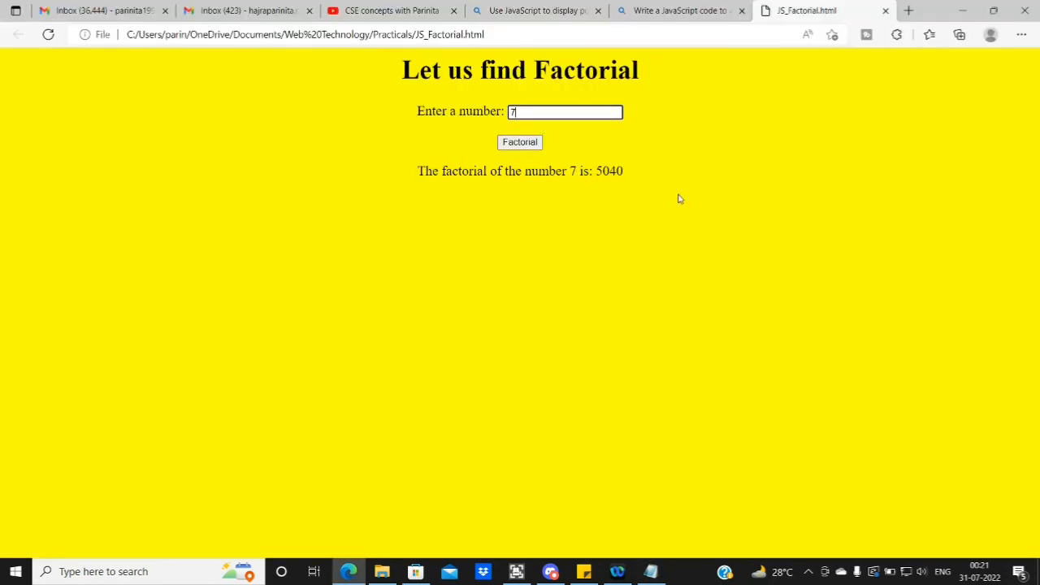
{"action": "left_click", "coordinate": [650, 572]}
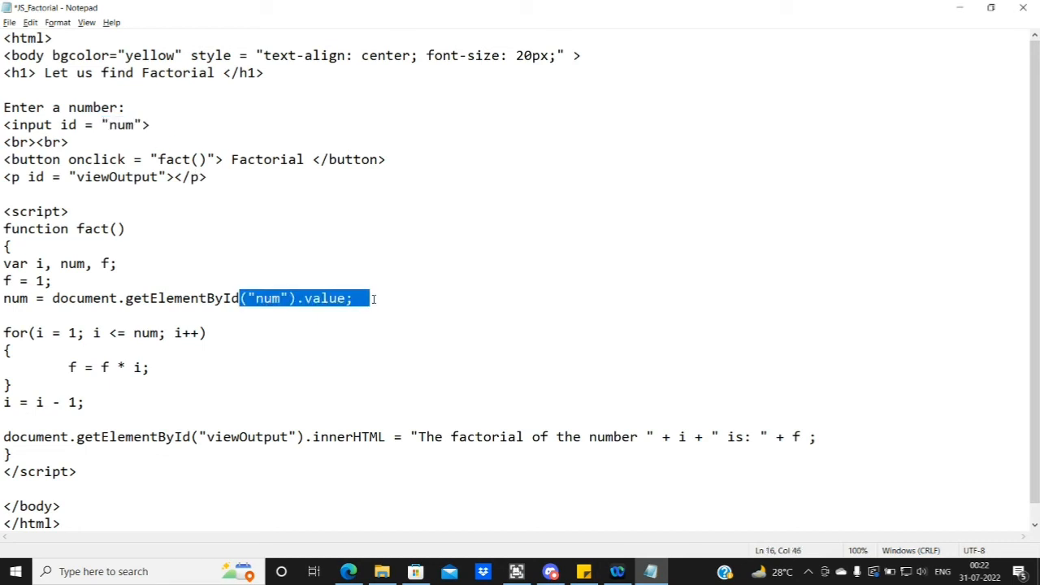
{"action": "left_click", "coordinate": [52, 299]}
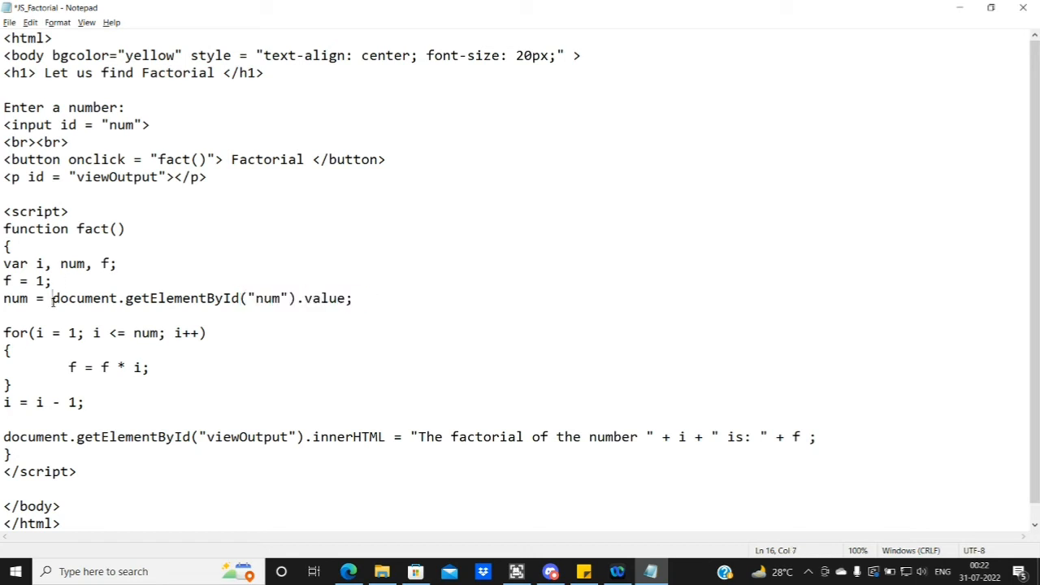
{"action": "key", "text": "alt+tab"}
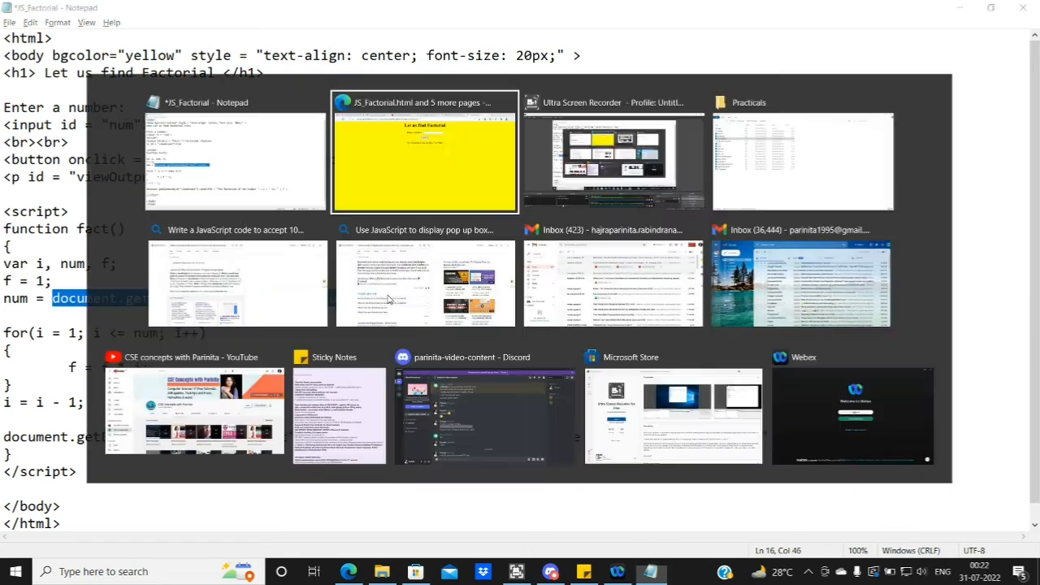
{"action": "left_click", "coordinate": [424, 150]}
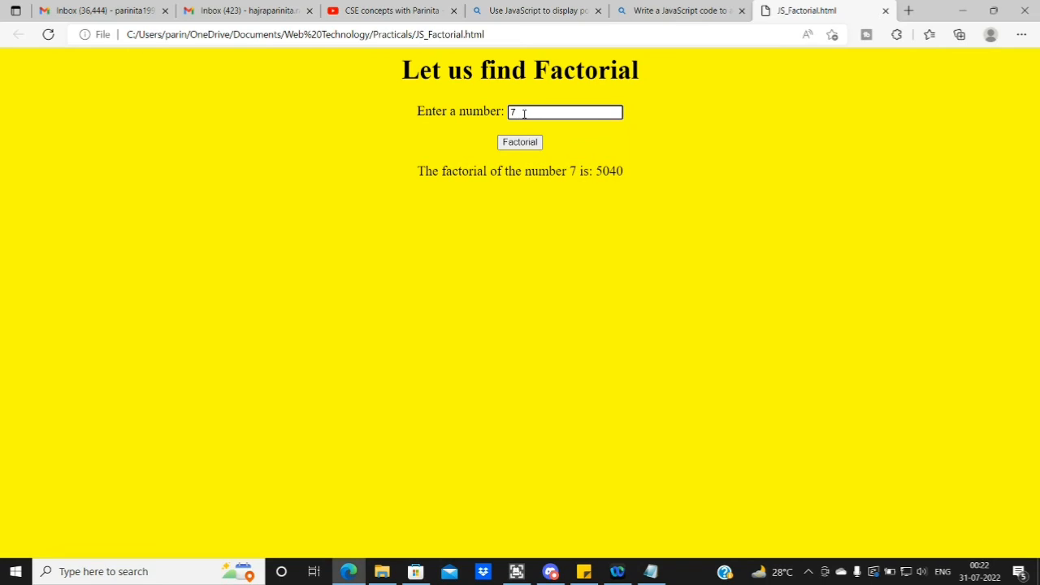
{"action": "left_click", "coordinate": [650, 572]}
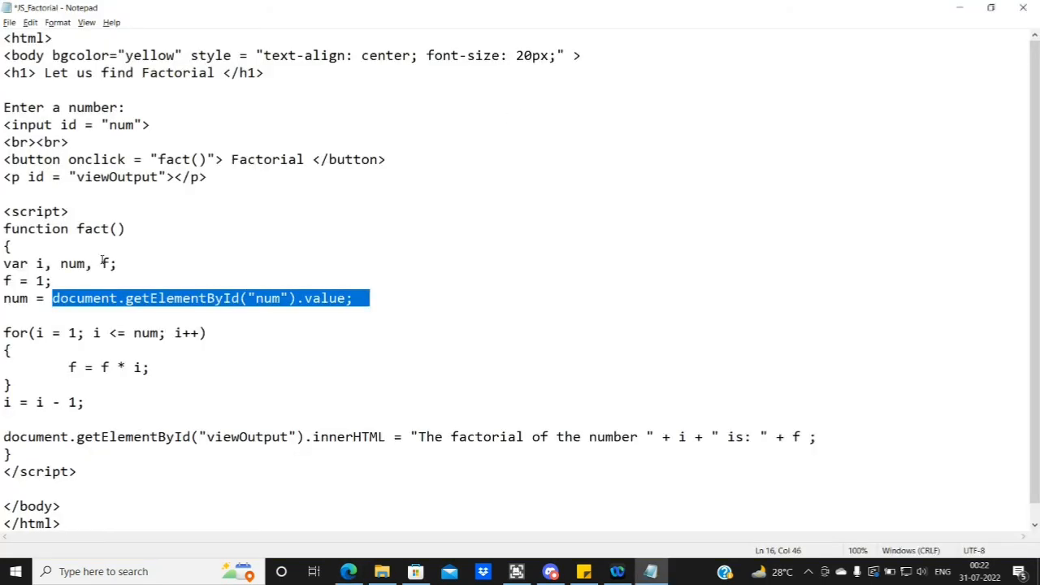
{"action": "double_click", "coordinate": [17, 298]}
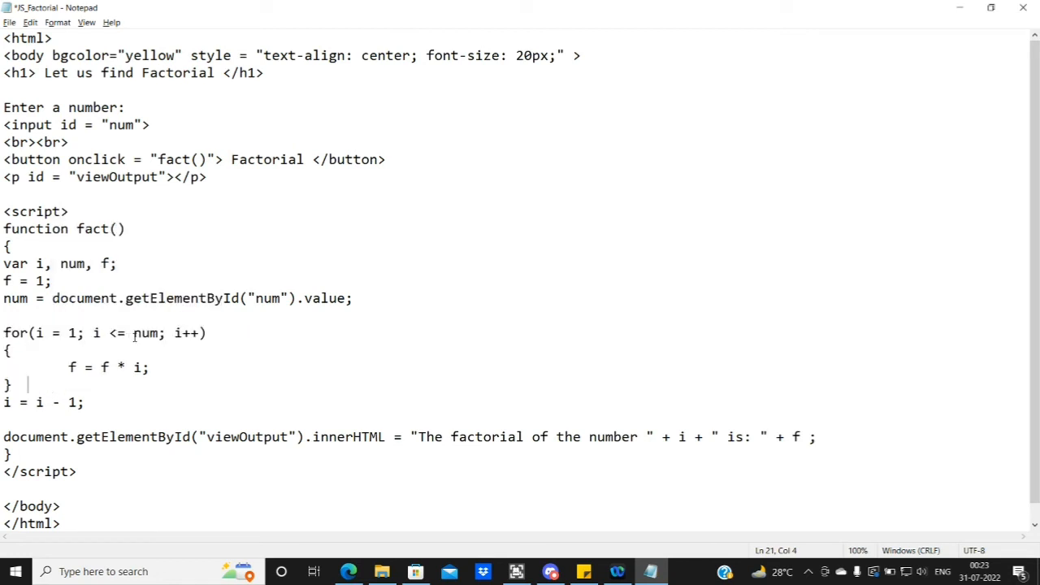
{"action": "double_click", "coordinate": [147, 333]}
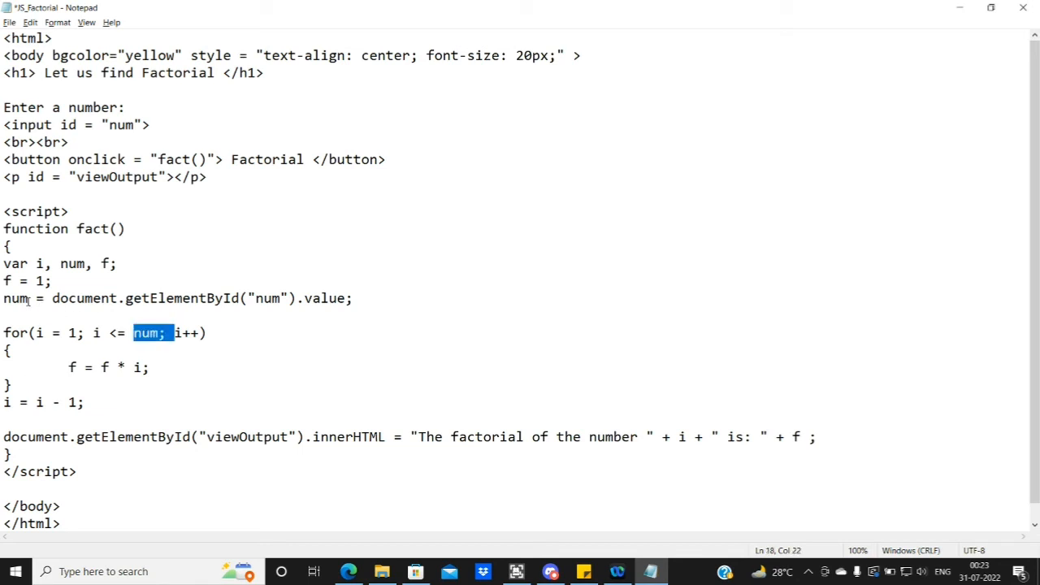
{"action": "double_click", "coordinate": [17, 299]}
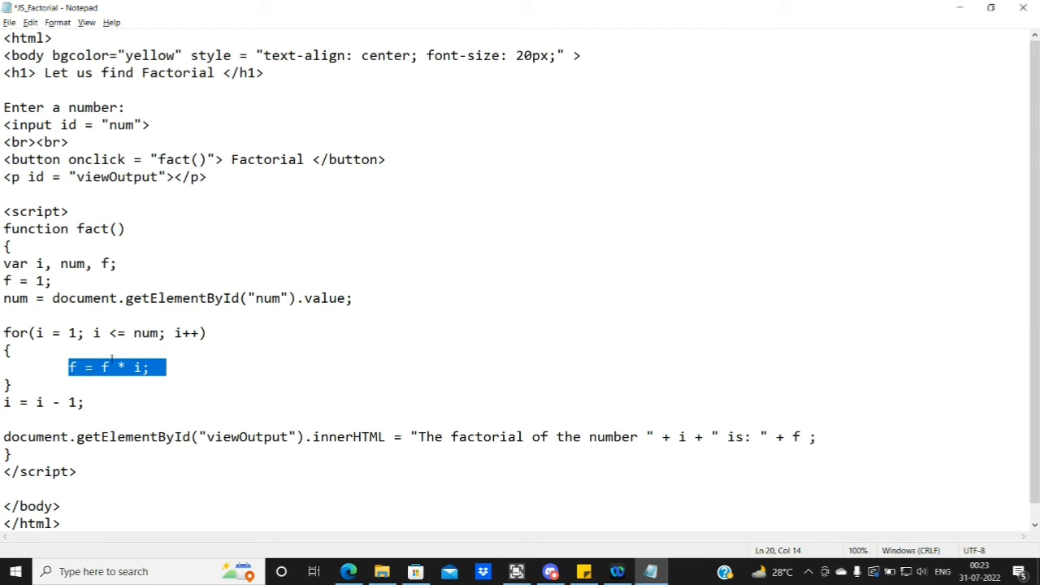
{"action": "mouse_move", "coordinate": [224, 366]}
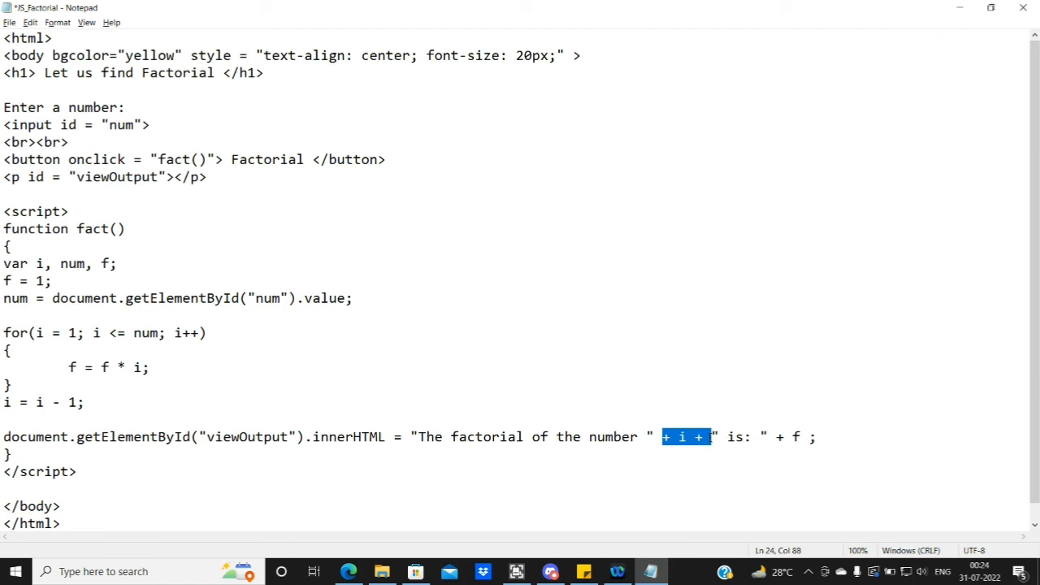
{"action": "mouse_move", "coordinate": [618, 452]}
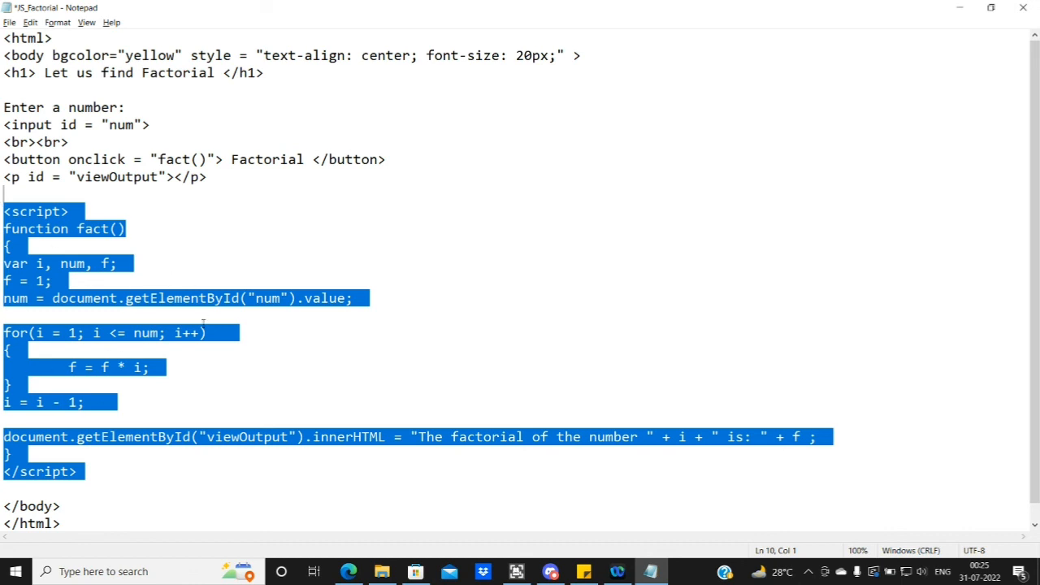
{"action": "left_click", "coordinate": [165, 367]}
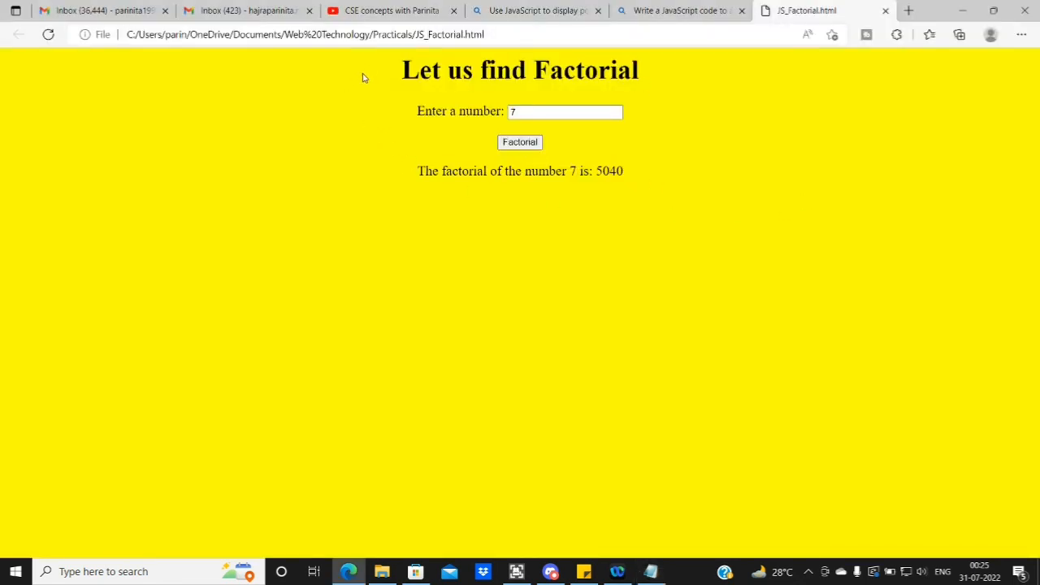
- Replace the number 7 with 12 and compute its factorial, giving 479001600
{"action": "key", "text": "ctrl+a"}
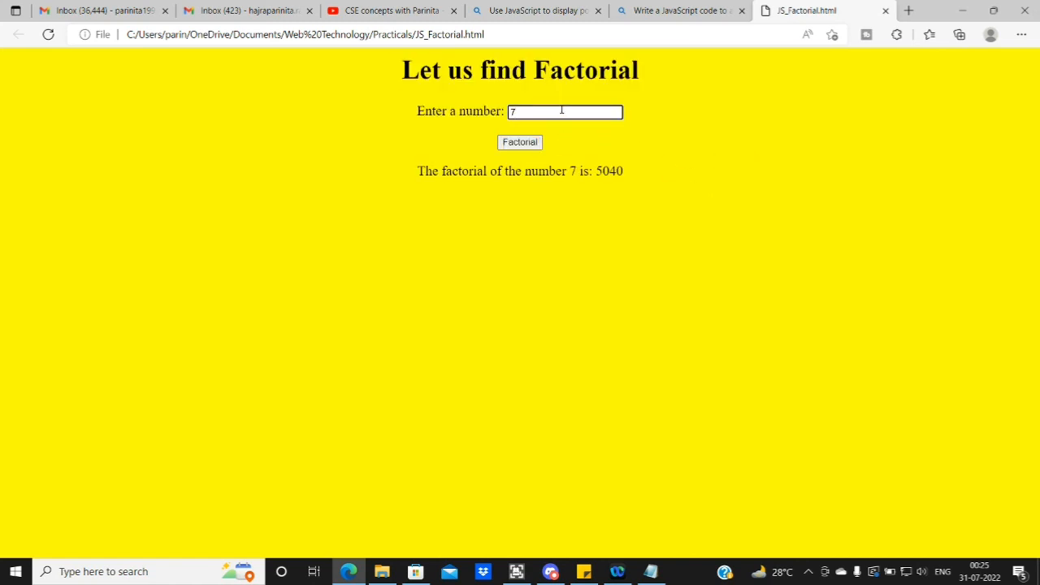
{"action": "key", "text": "Backspace"}
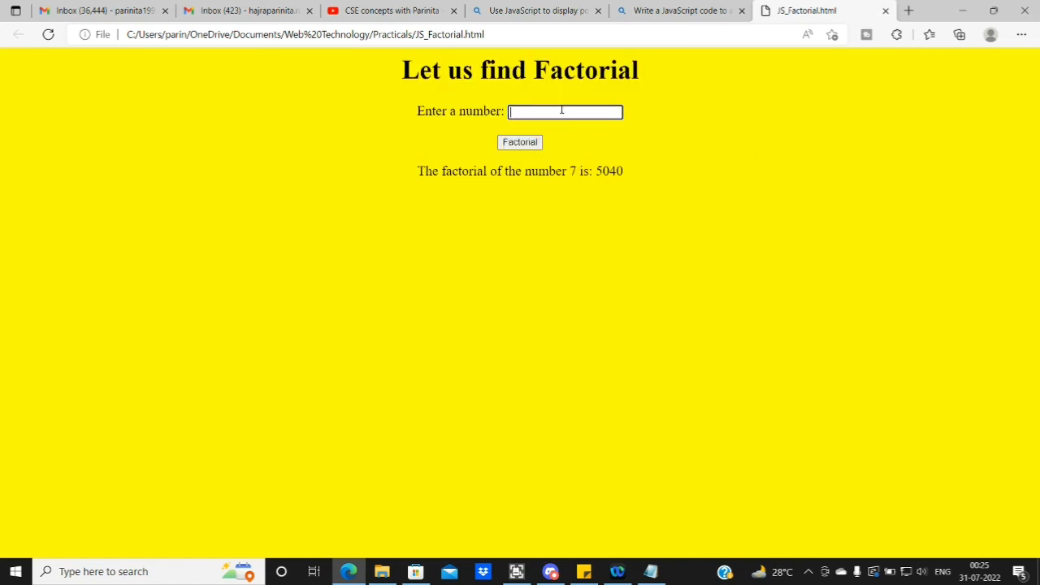
{"action": "type", "text": "12"}
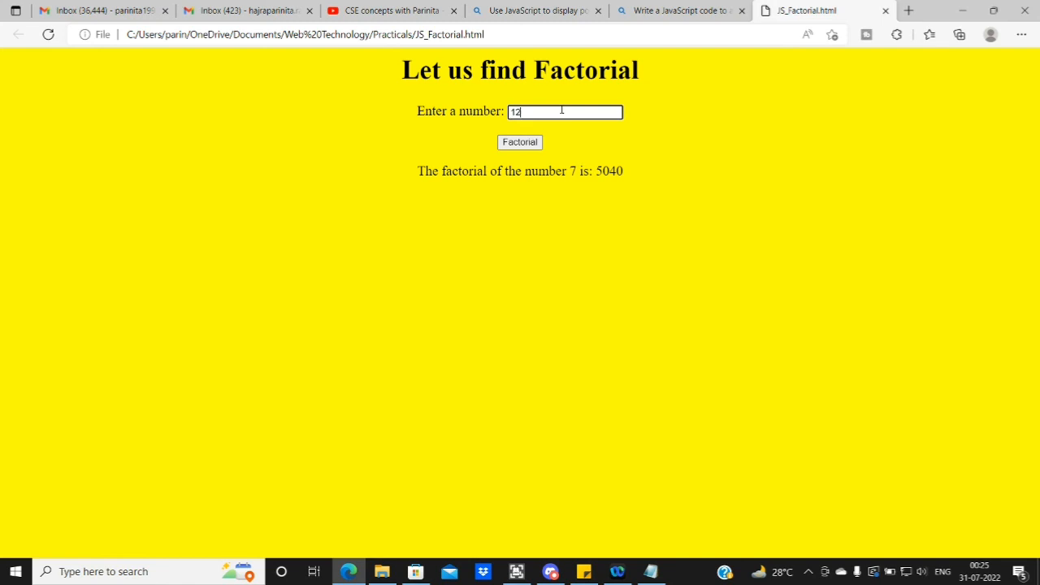
{"action": "left_click", "coordinate": [519, 143]}
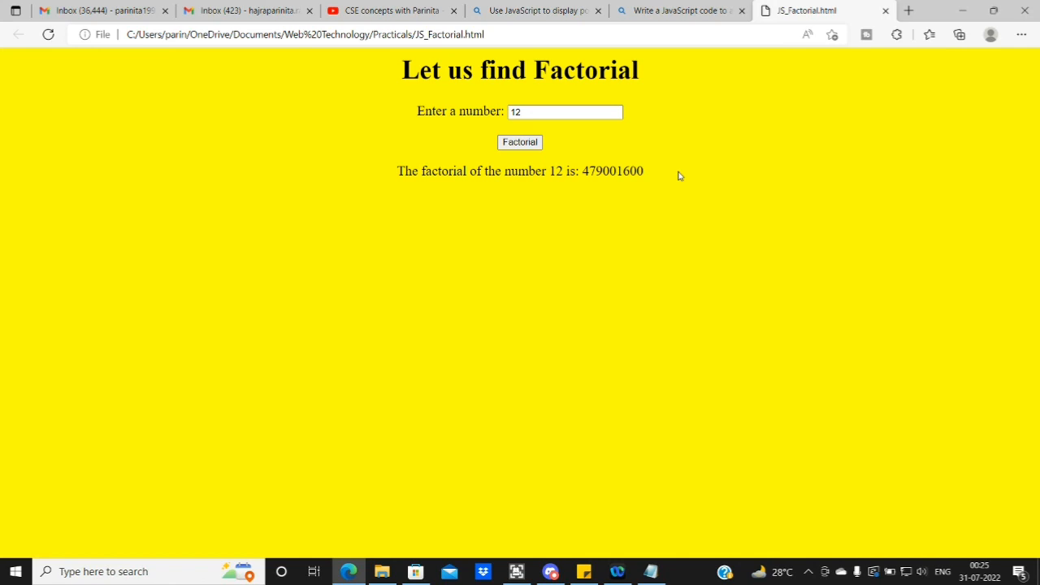
{"action": "mouse_move", "coordinate": [269, 29]}
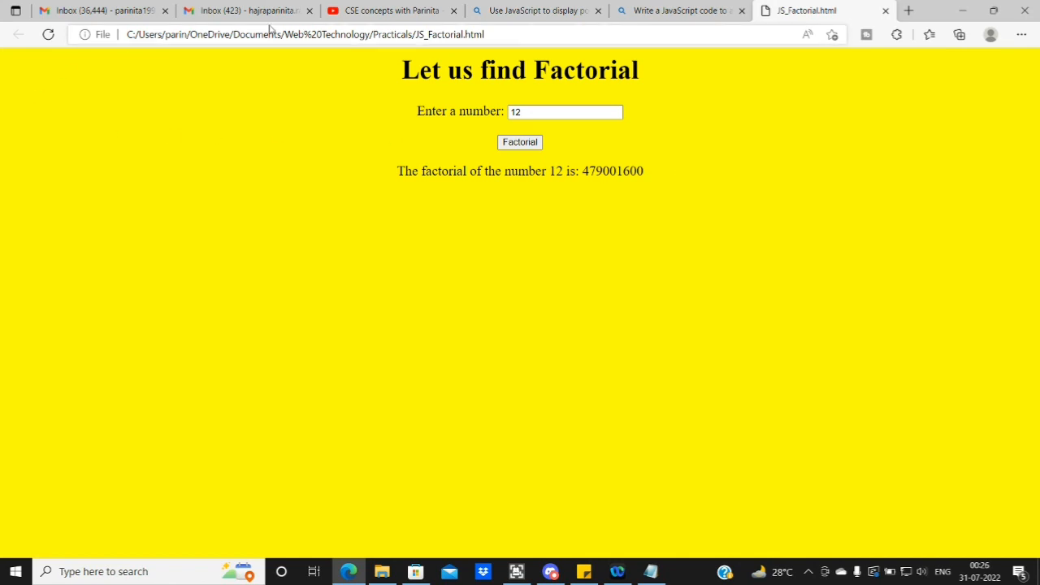
{"action": "mouse_move", "coordinate": [841, 280]}
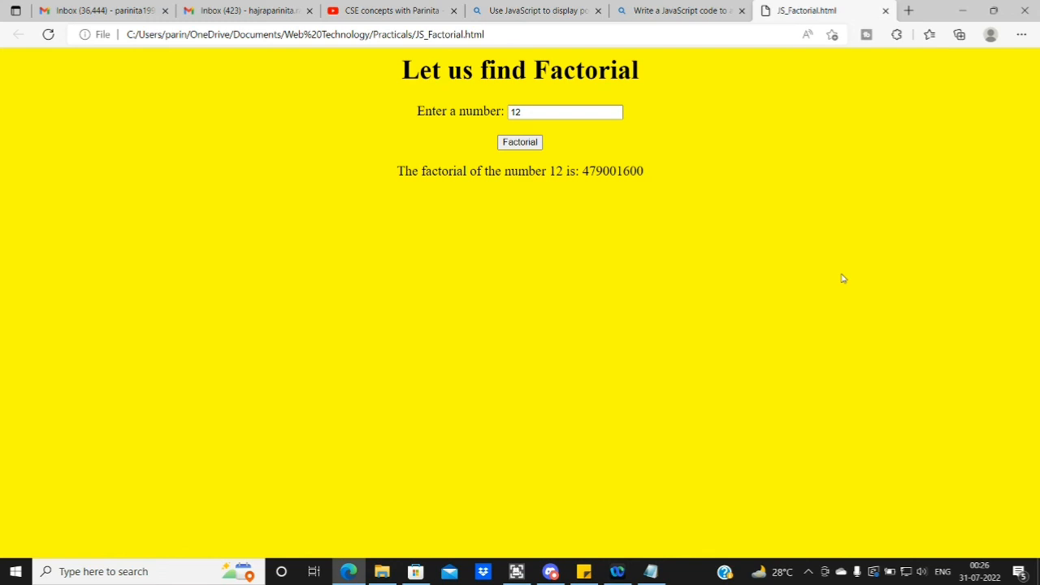
{"action": "mouse_move", "coordinate": [568, 526]}
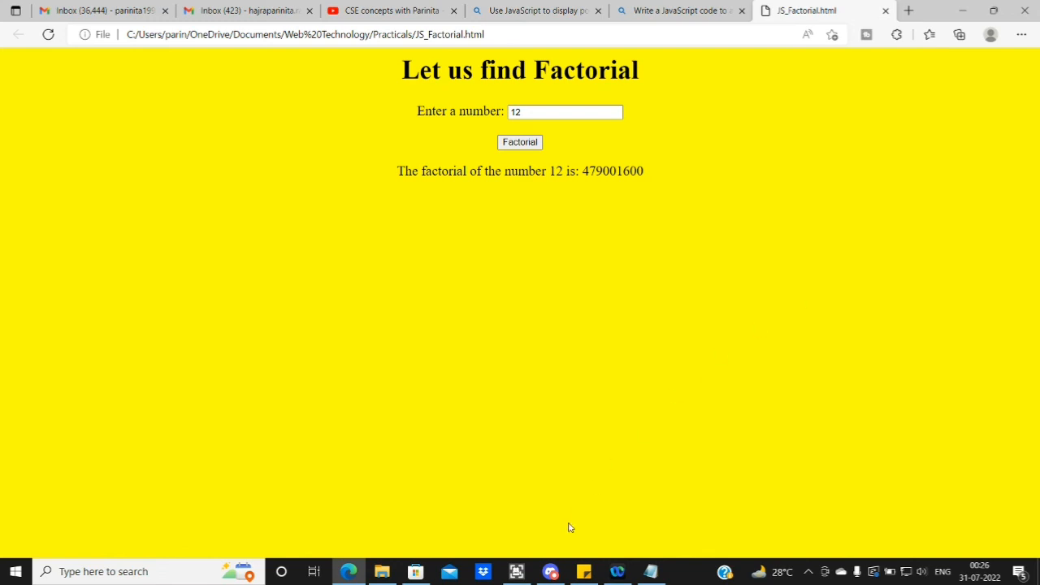